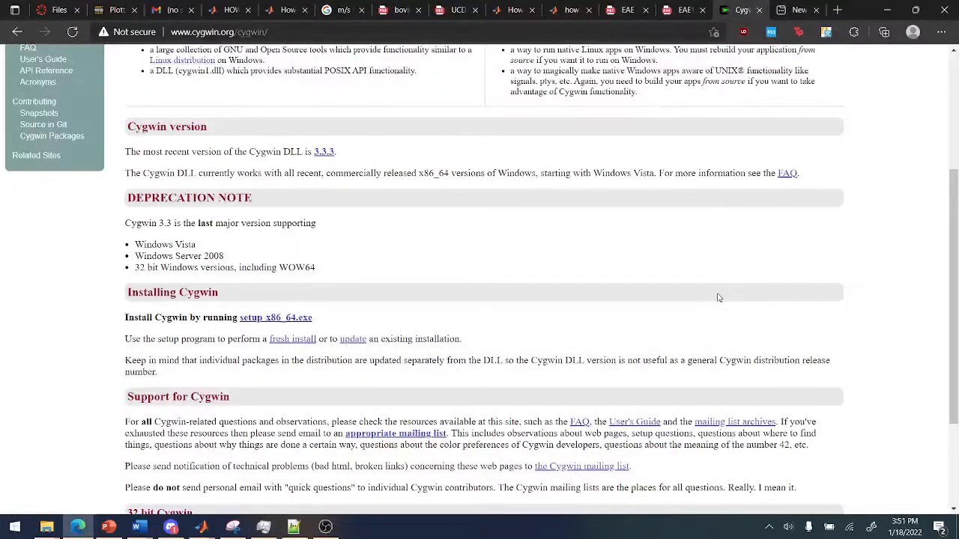
mouse_move(665, 305)
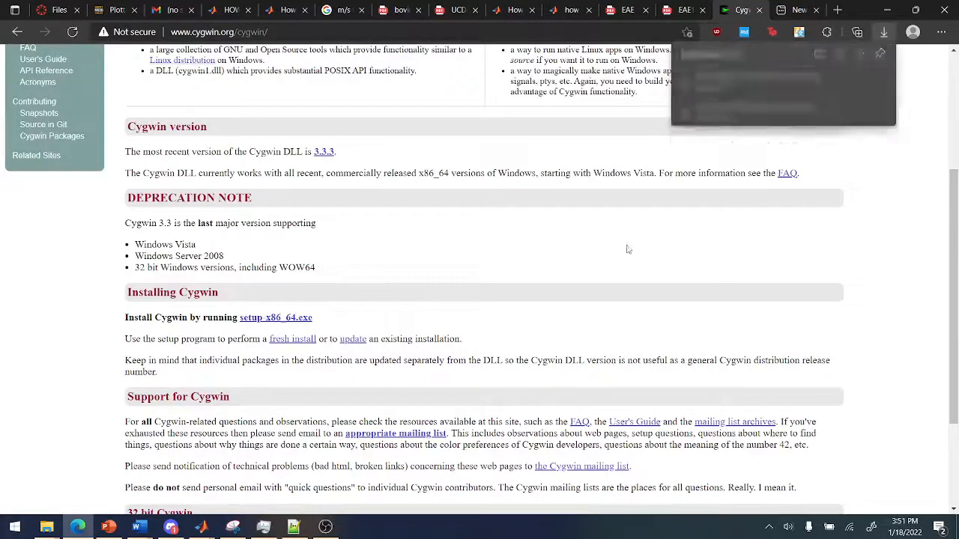
Show Chrome's recent downloads list with the Cygwin setup-x86_64.exe file
click(883, 31)
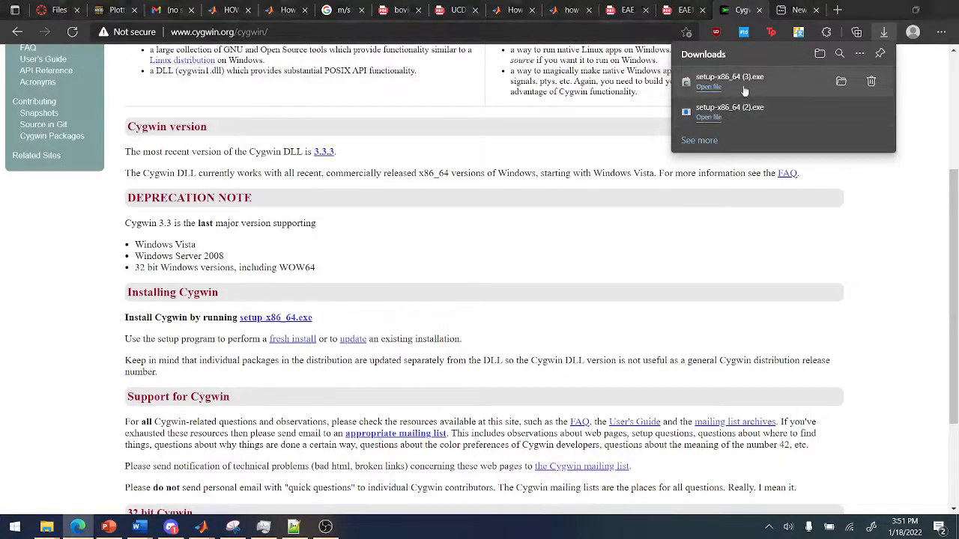
Run setup-x86_64.exe with Install from Internet, default directories, system proxy and a chosen mirror
click(707, 87)
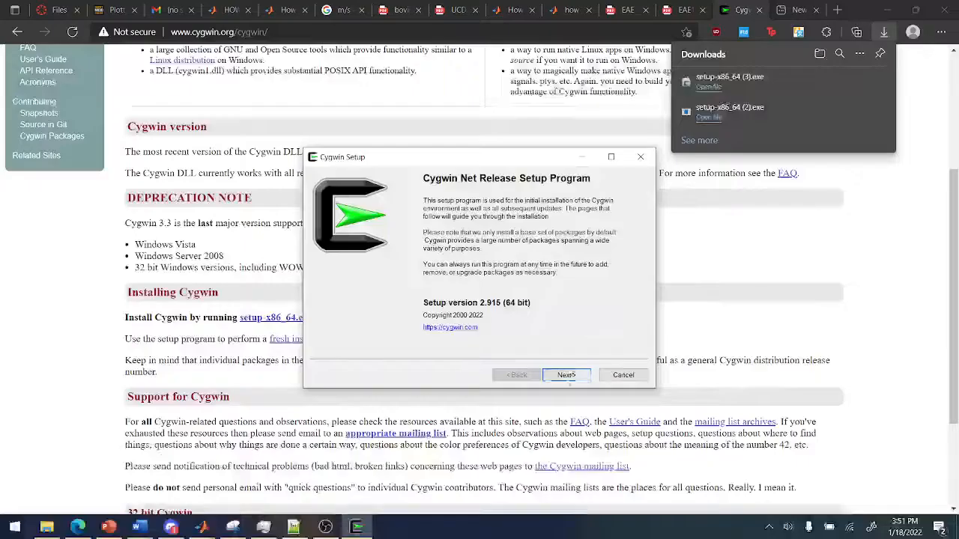
click(566, 374)
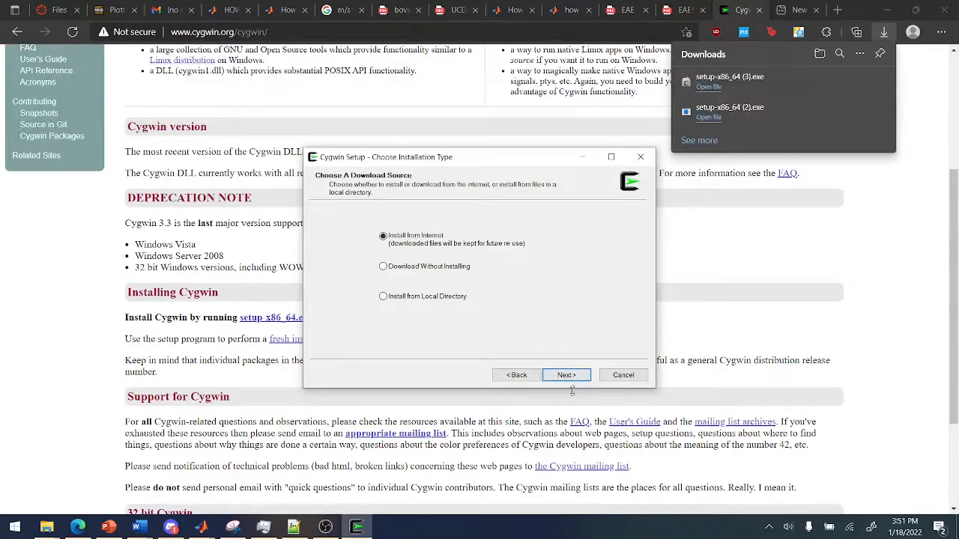
click(565, 374)
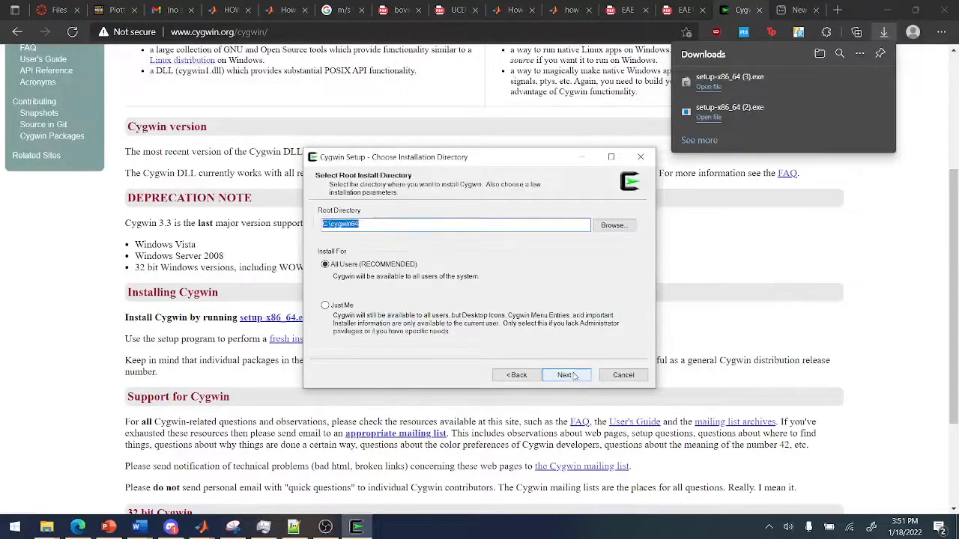
click(566, 374)
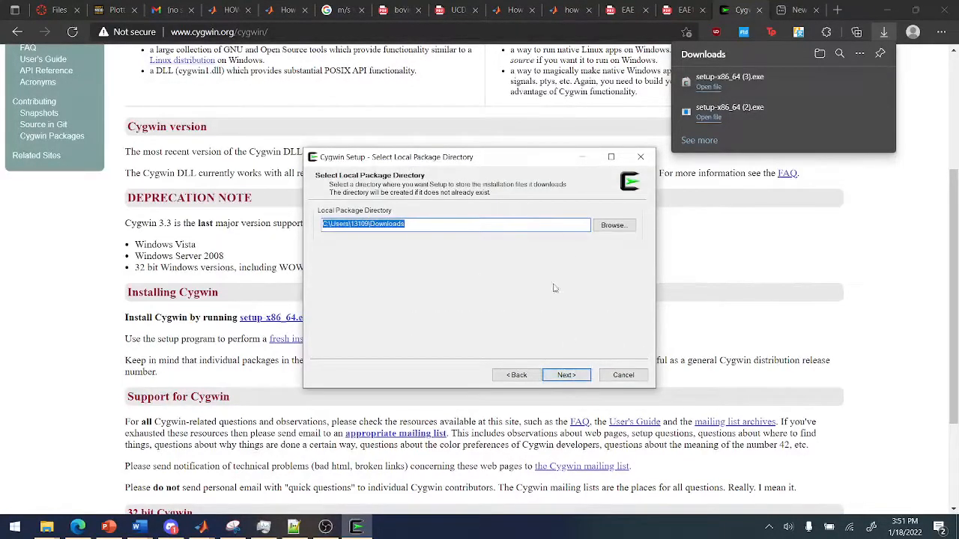
click(566, 374)
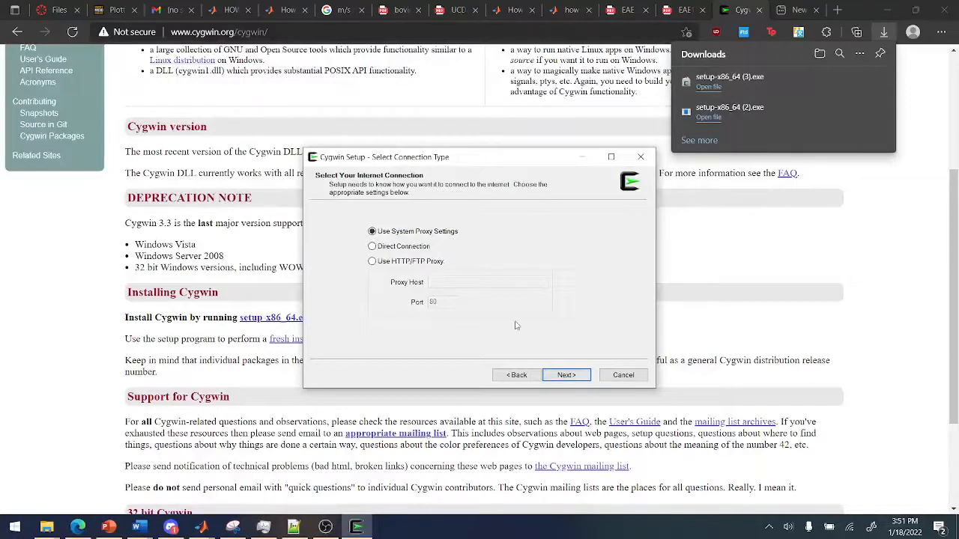
click(566, 374)
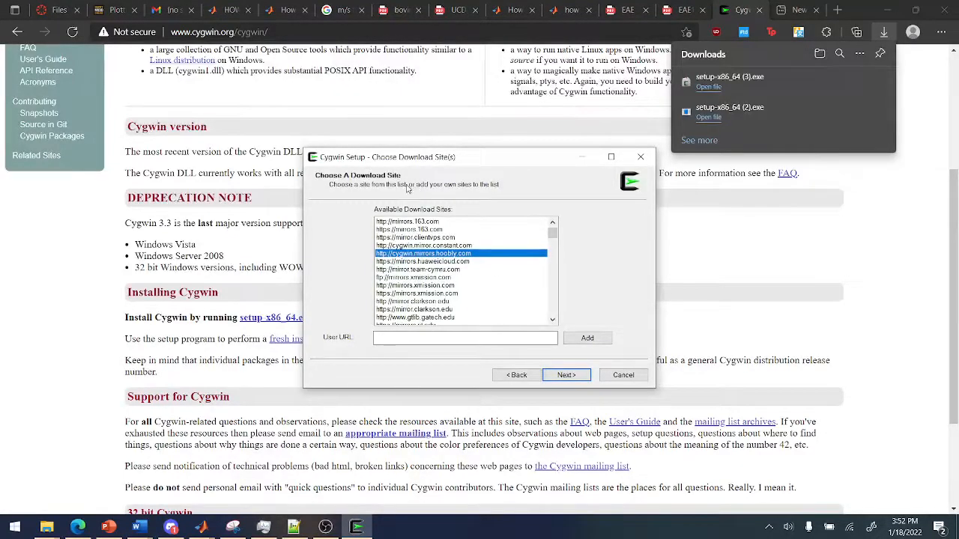
mouse_move(465, 267)
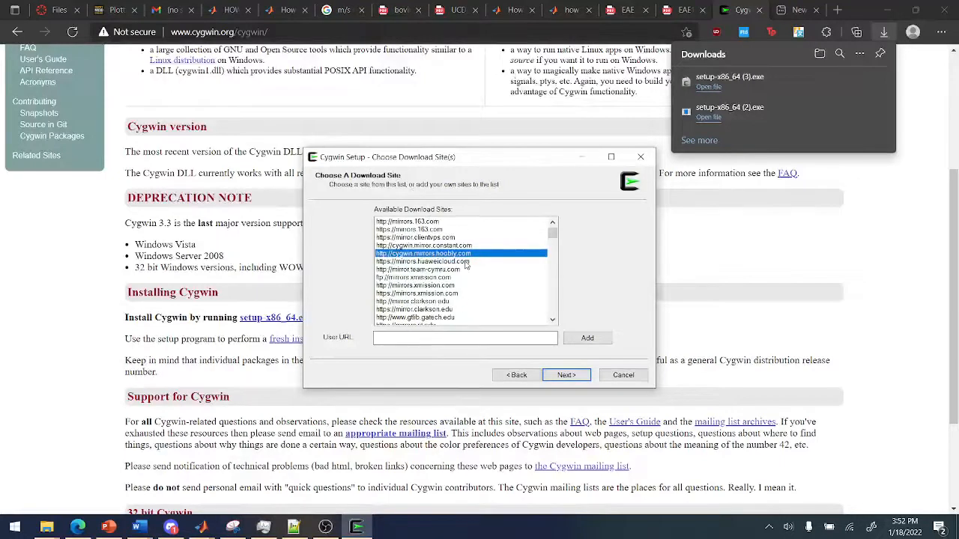
mouse_move(566, 374)
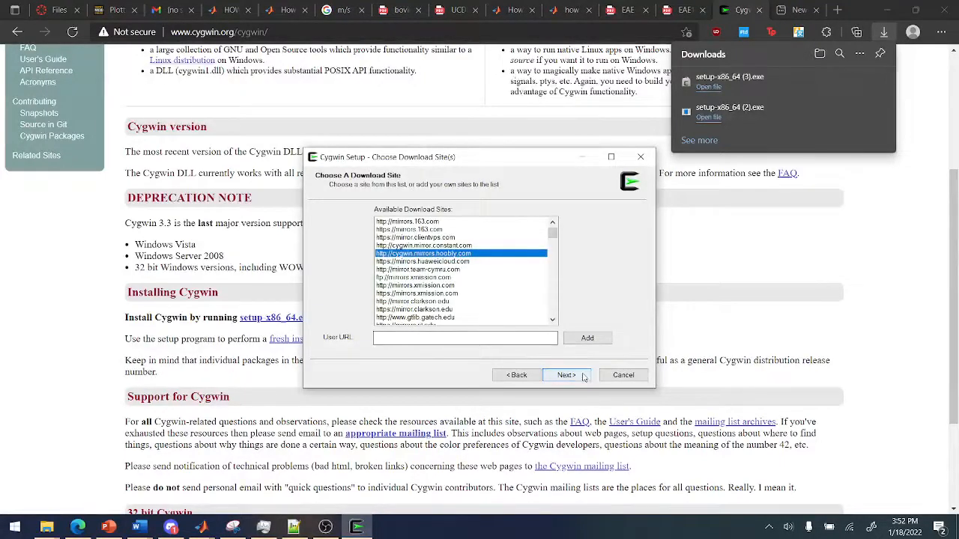
click(566, 374)
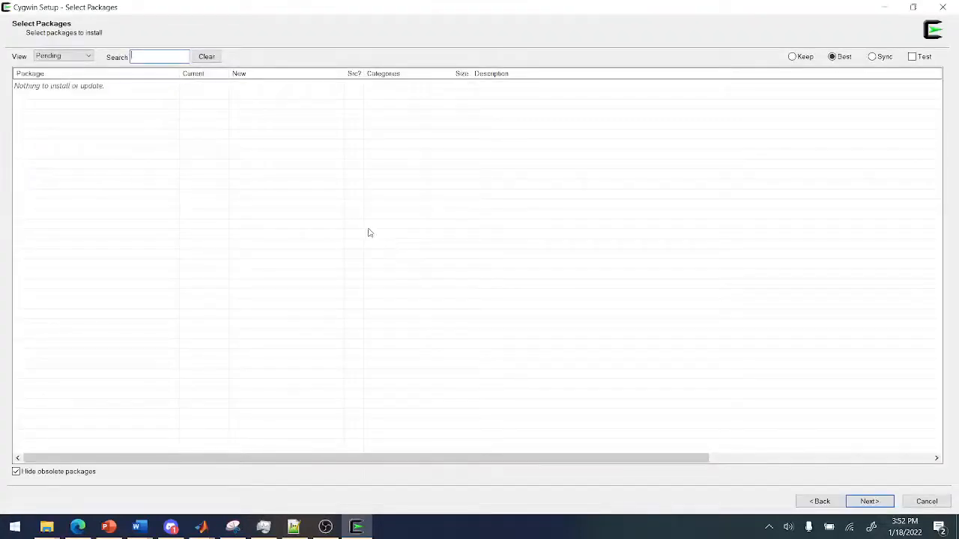
In the Full package view, pick a gcc-core version and look up gcc-fortran's version choices
click(86, 57)
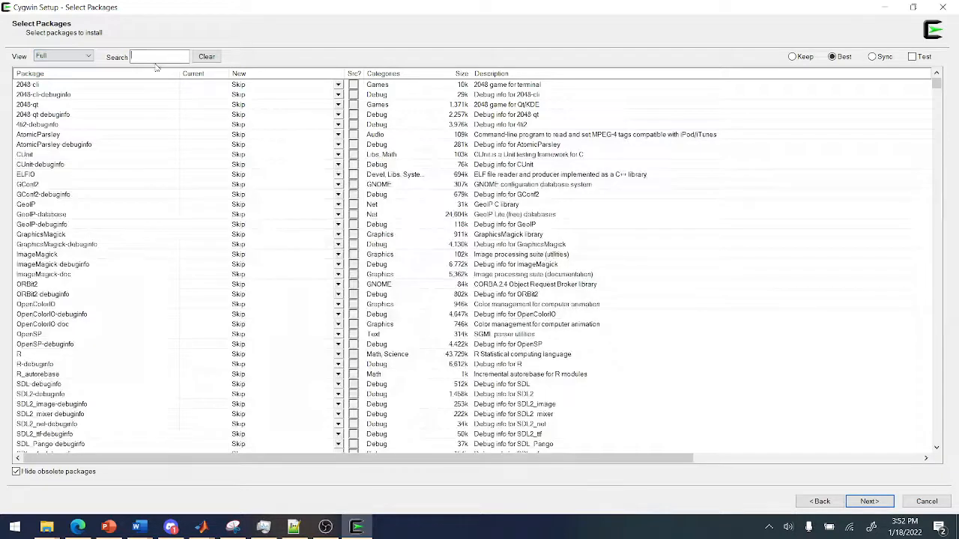
text(gcc-core)
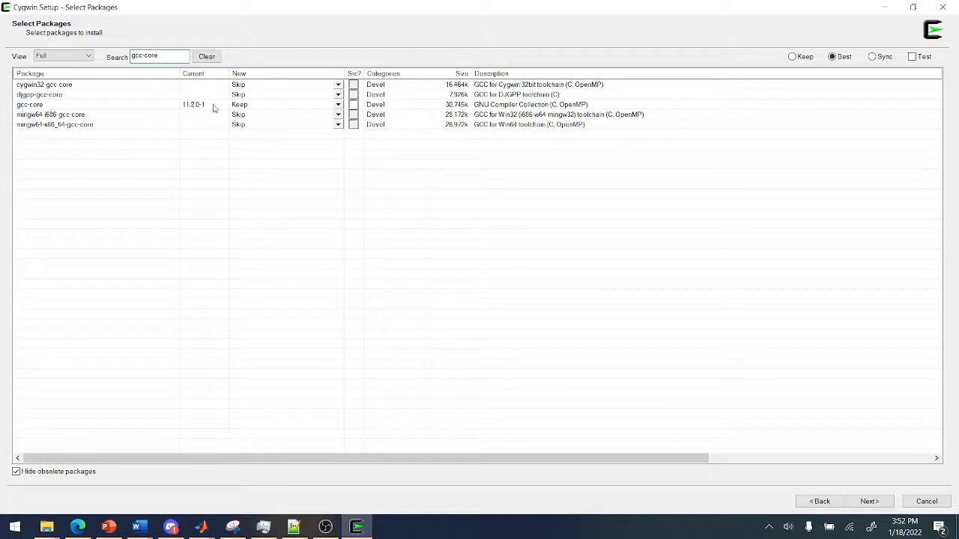
mouse_move(243, 108)
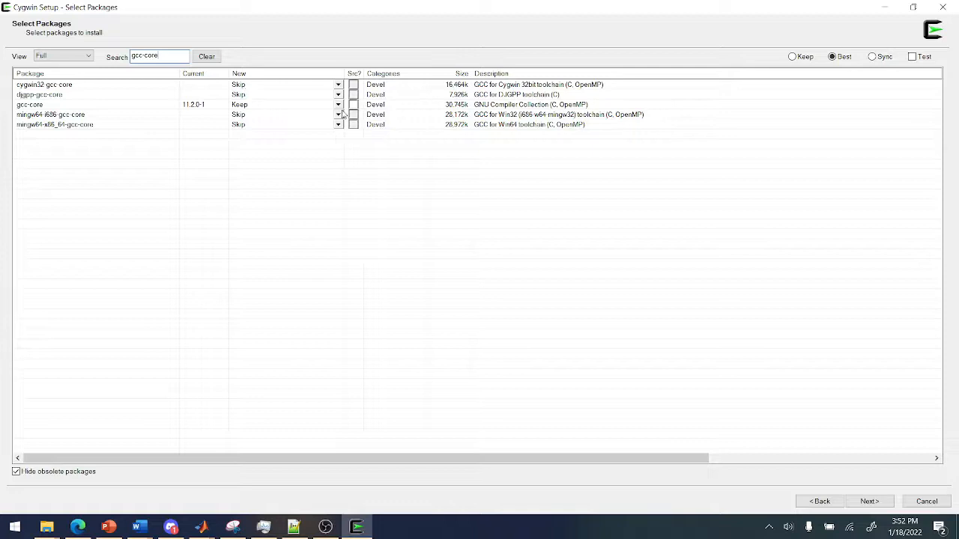
click(339, 105)
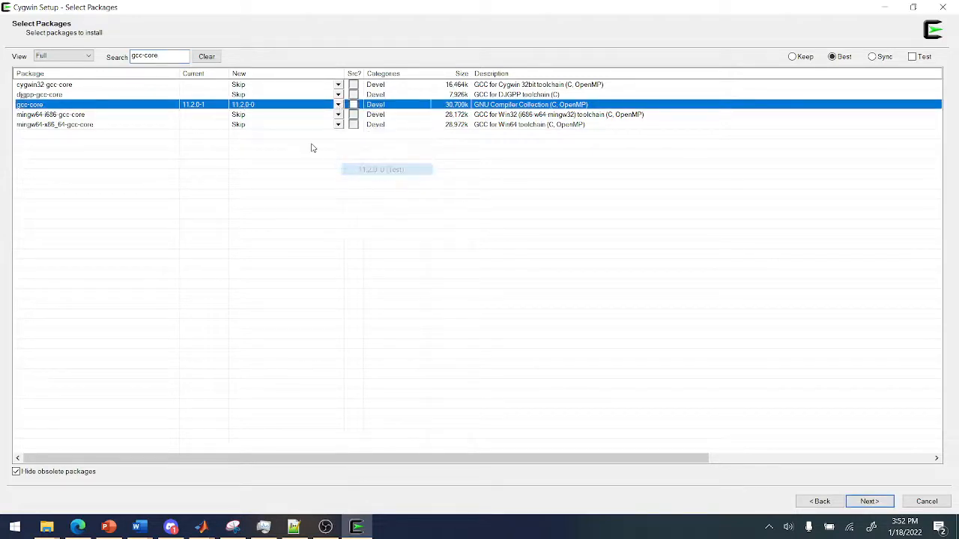
click(354, 105)
text(fortran)
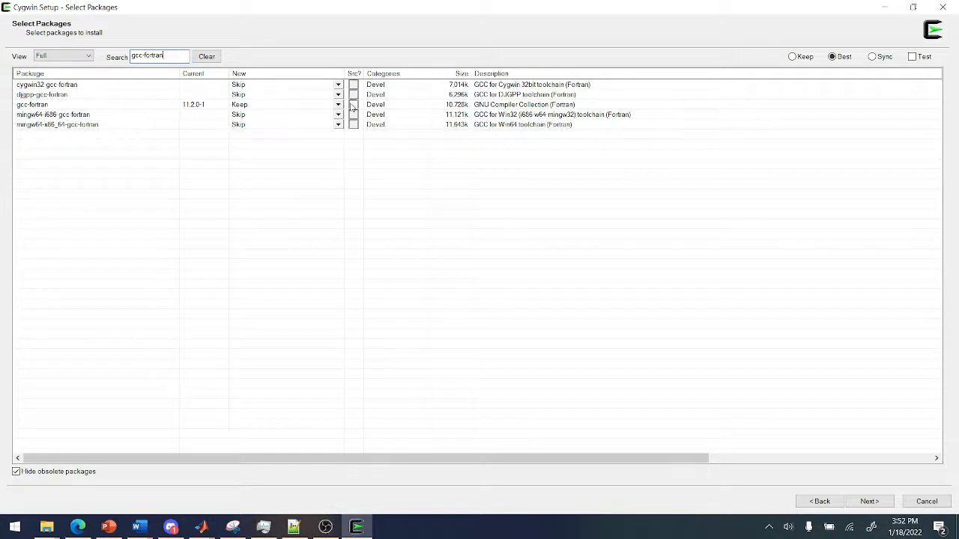
click(338, 104)
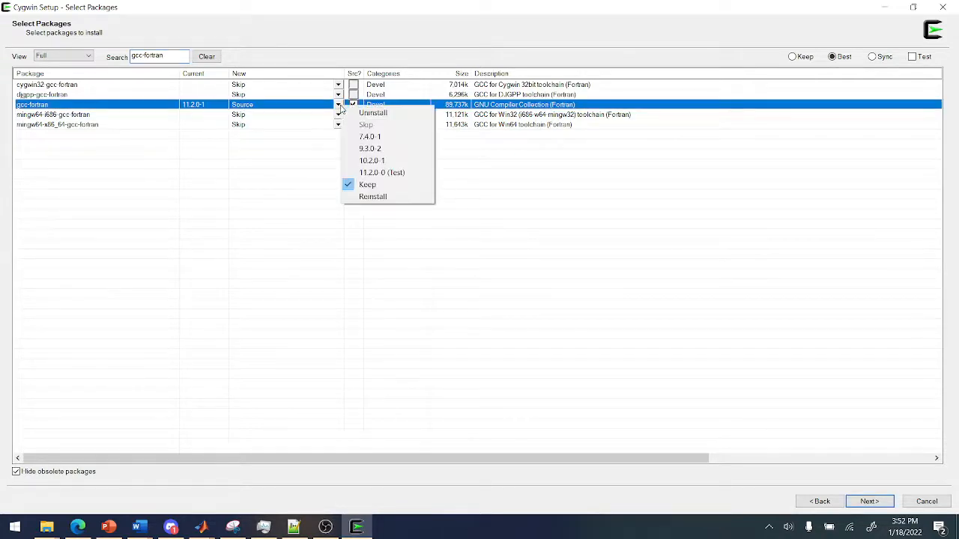
mouse_move(372, 160)
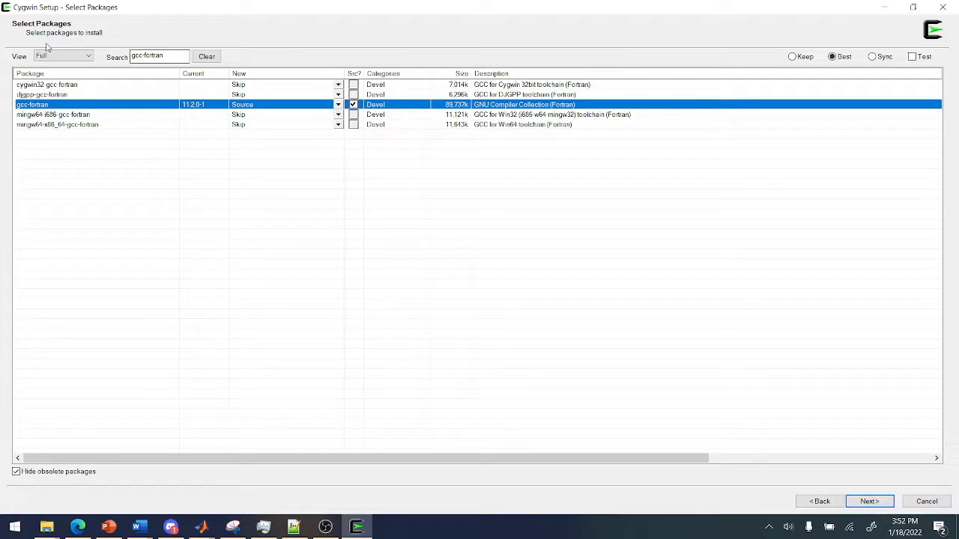
mouse_move(850, 482)
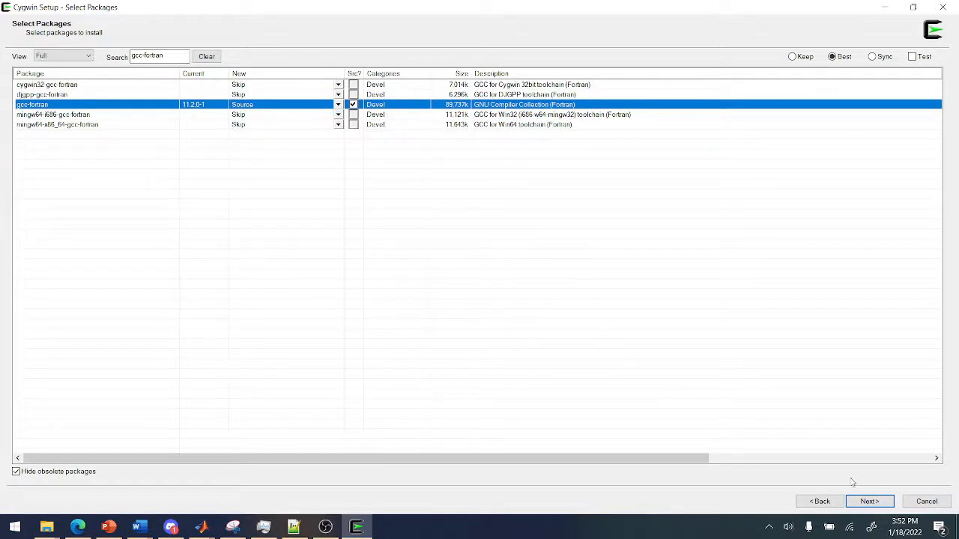
mouse_move(869, 501)
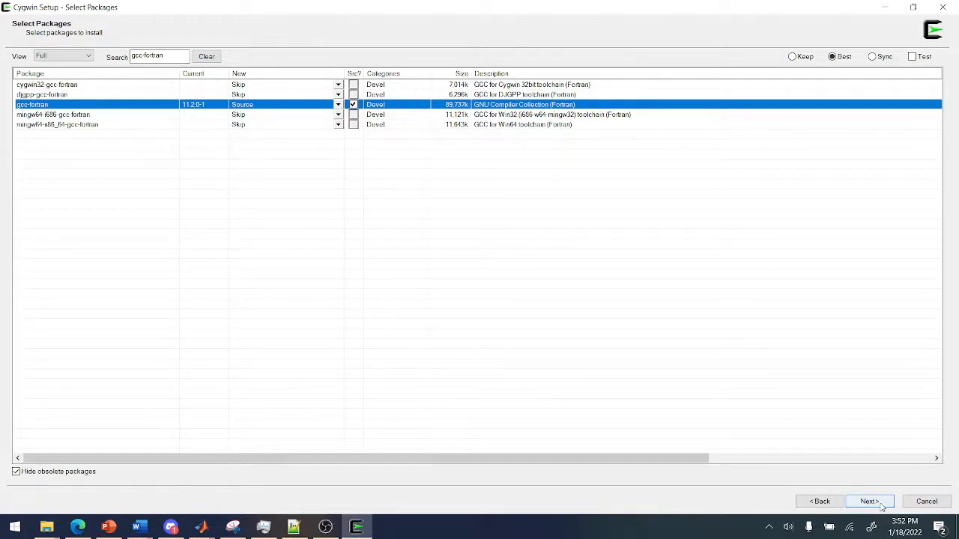
Review the pending gcc package changes and begin the download and install
click(868, 500)
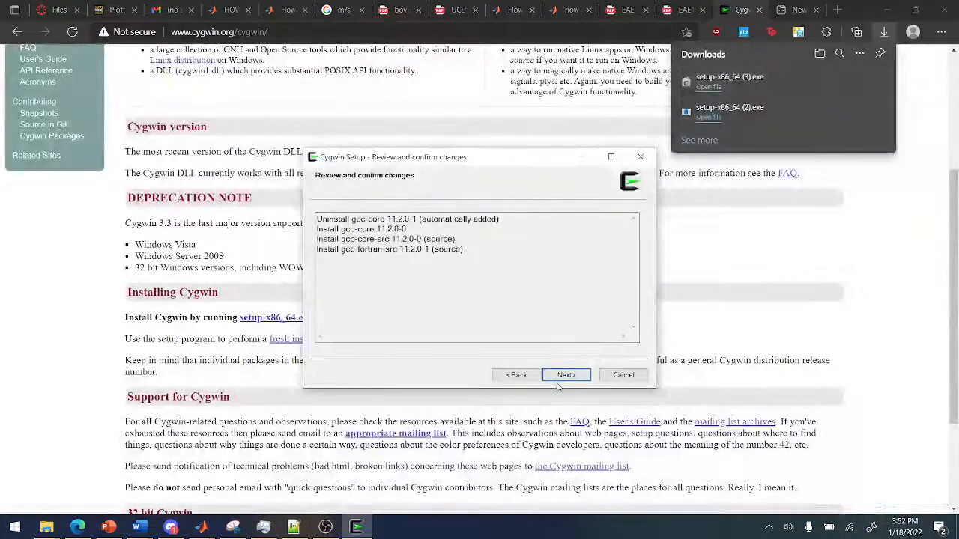
click(566, 374)
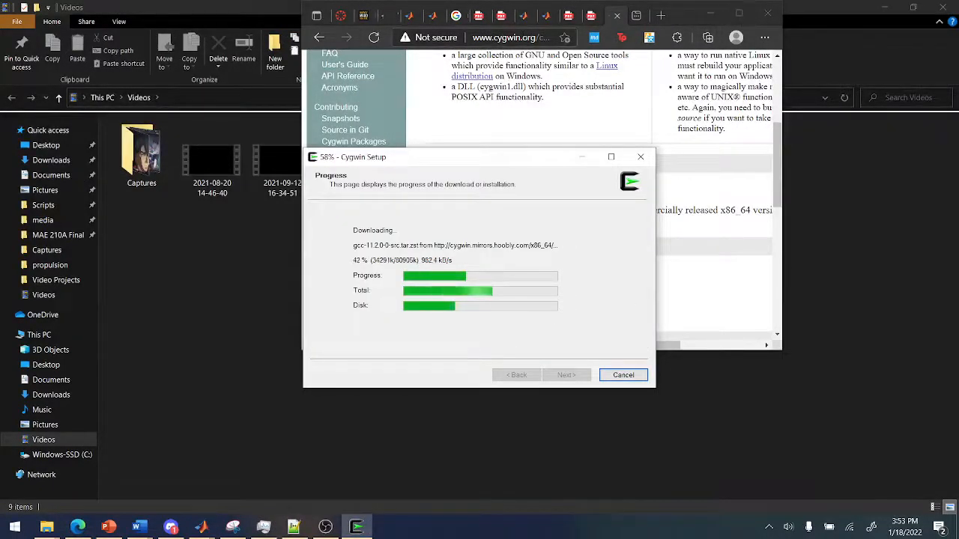
Subscribe to the bird video's channel and start a comment 'I like the part where th'
click(510, 38)
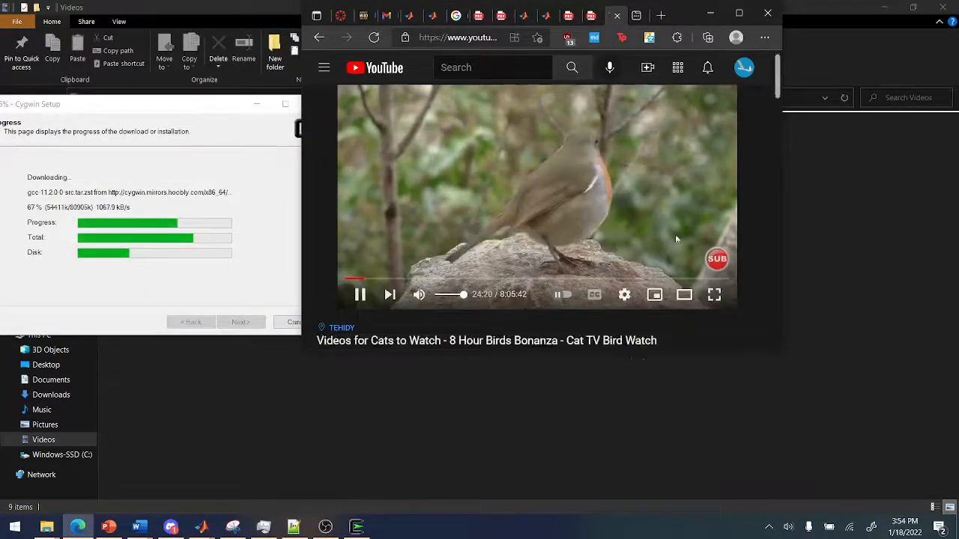
scroll(down, 3)
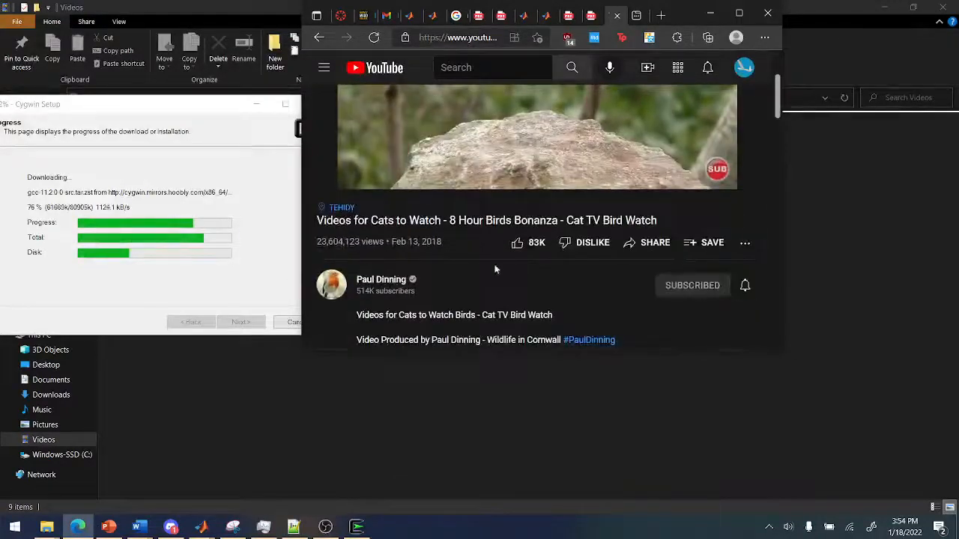
click(692, 285)
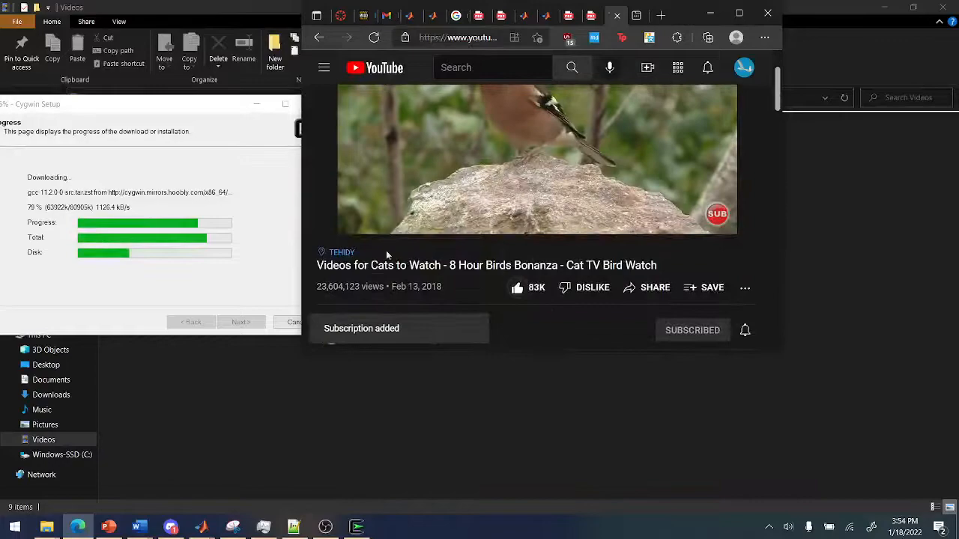
scroll(down, 3)
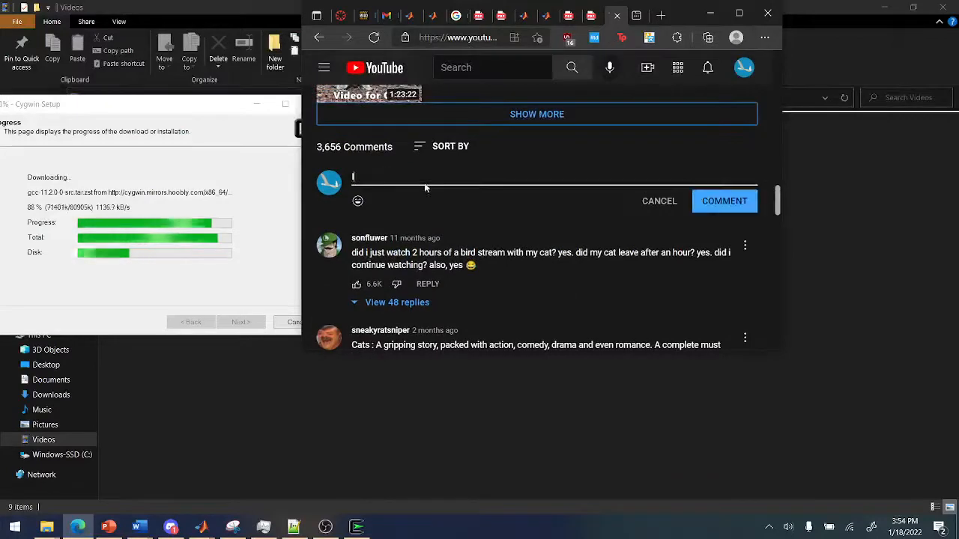
text(I like the part where th)
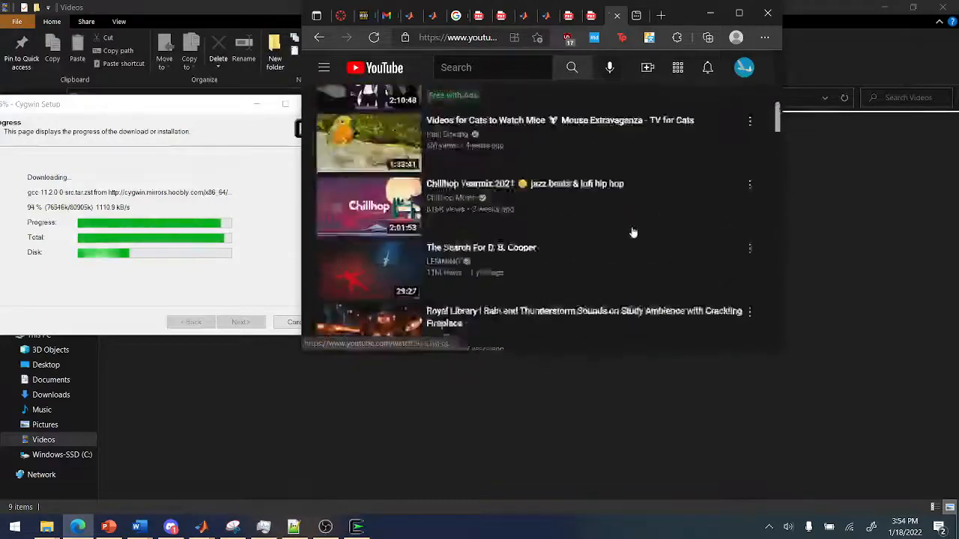
Send 'hi everyone waiting for cygwin to download' in the lofi live stream chat
scroll(down, 3)
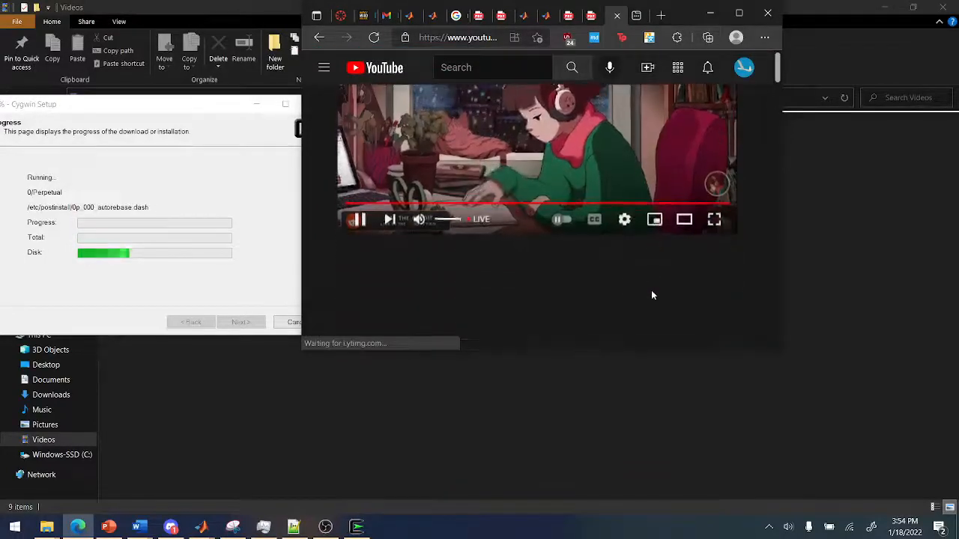
scroll(down, 3)
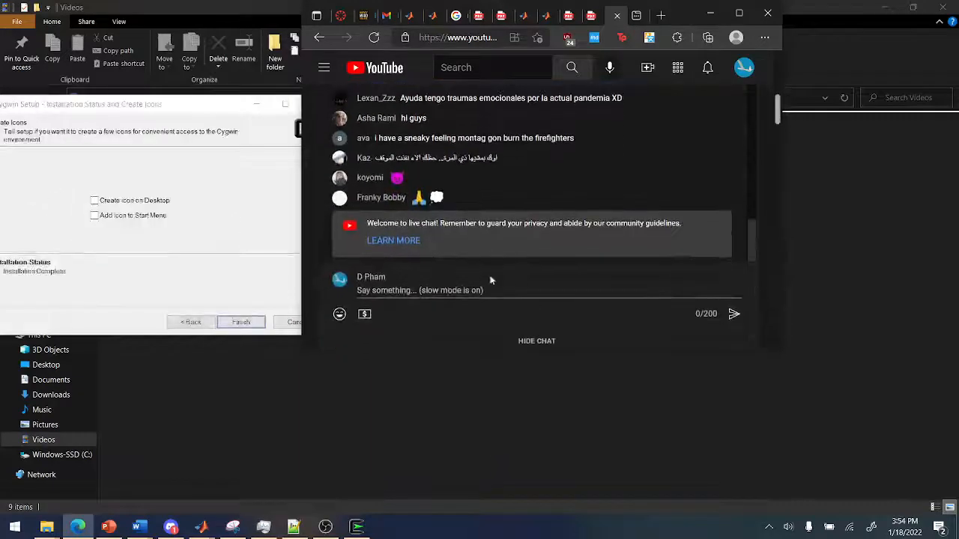
text(hi e)
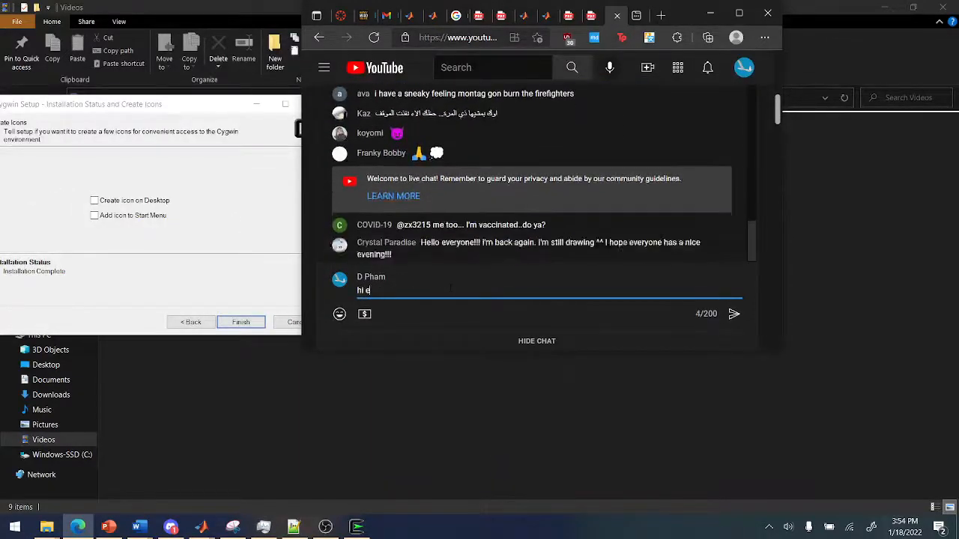
text(veryone waiting for cy)
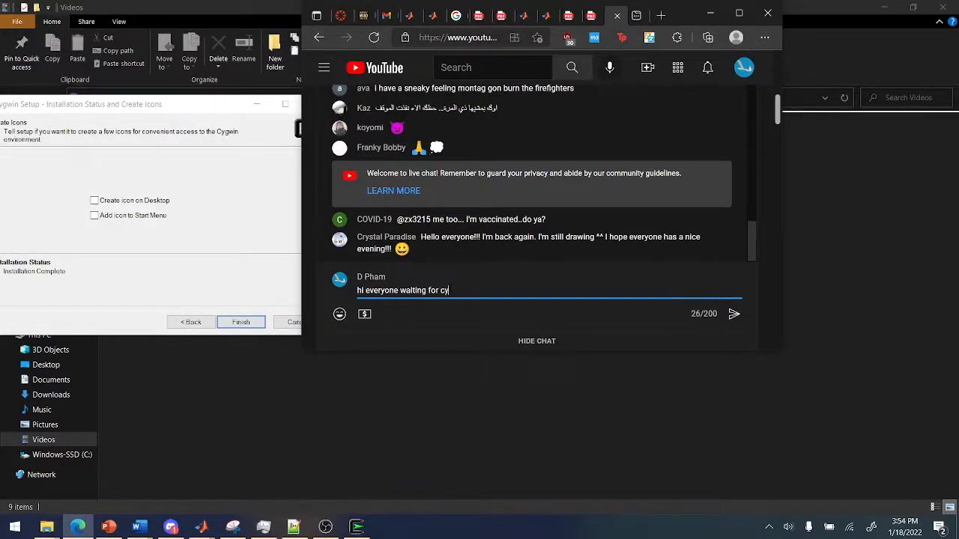
text(gwin to download)
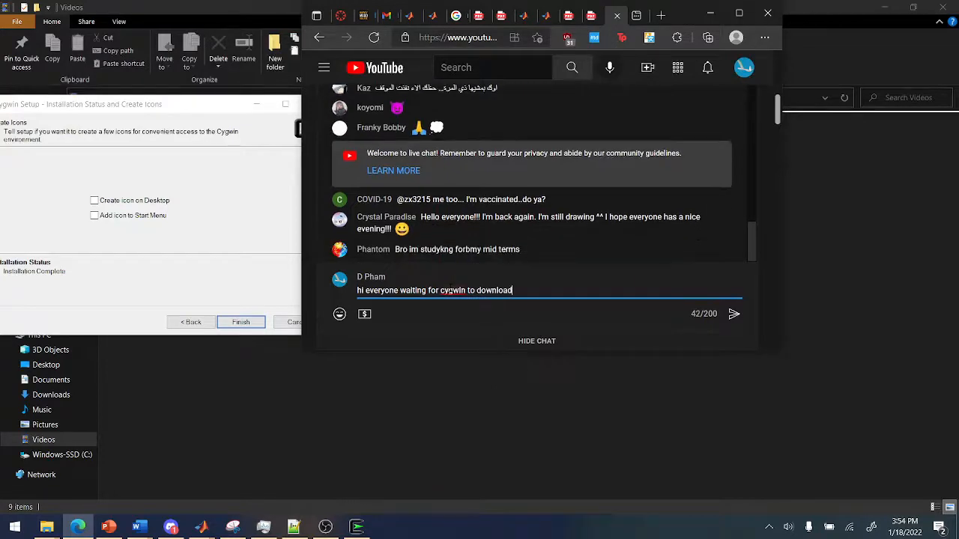
click(734, 314)
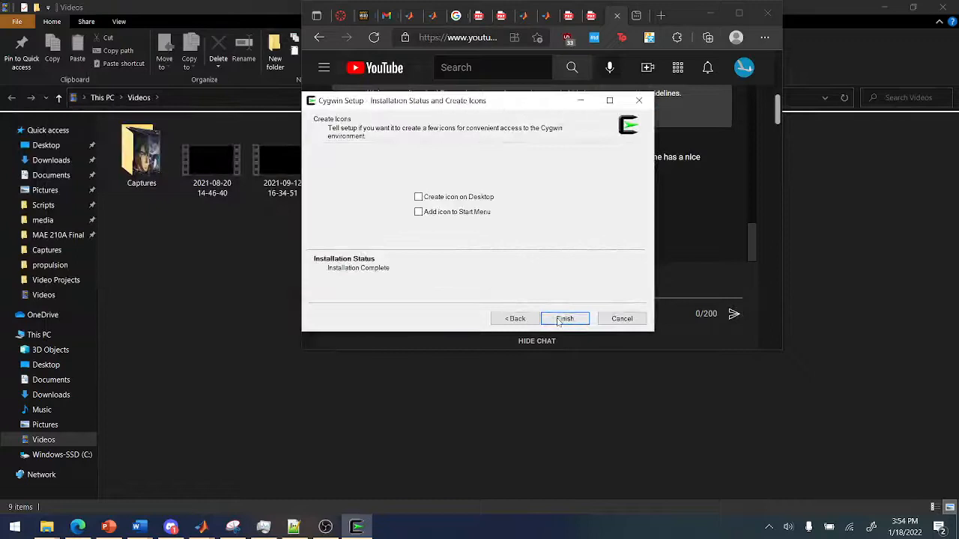
Finish the installer with 'Create icon on Desktop' ticked
click(418, 197)
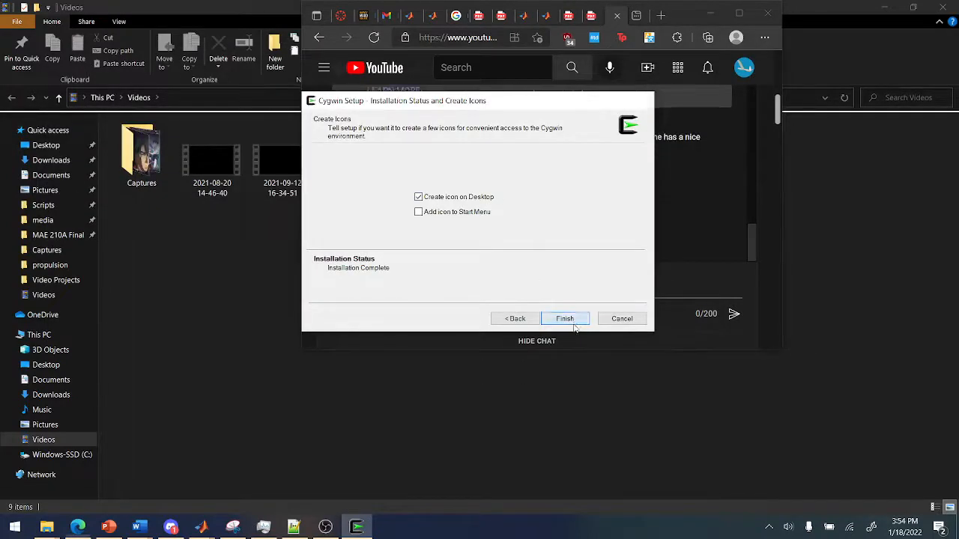
click(564, 317)
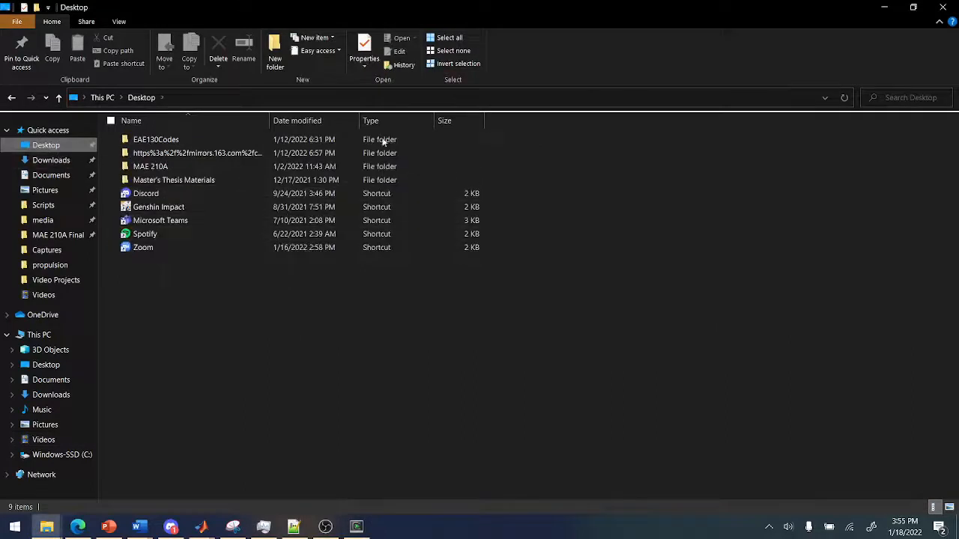
Navigate EAE130Codes > zpropulsion > propulsion and select its full path in the address bar
double_click(156, 139)
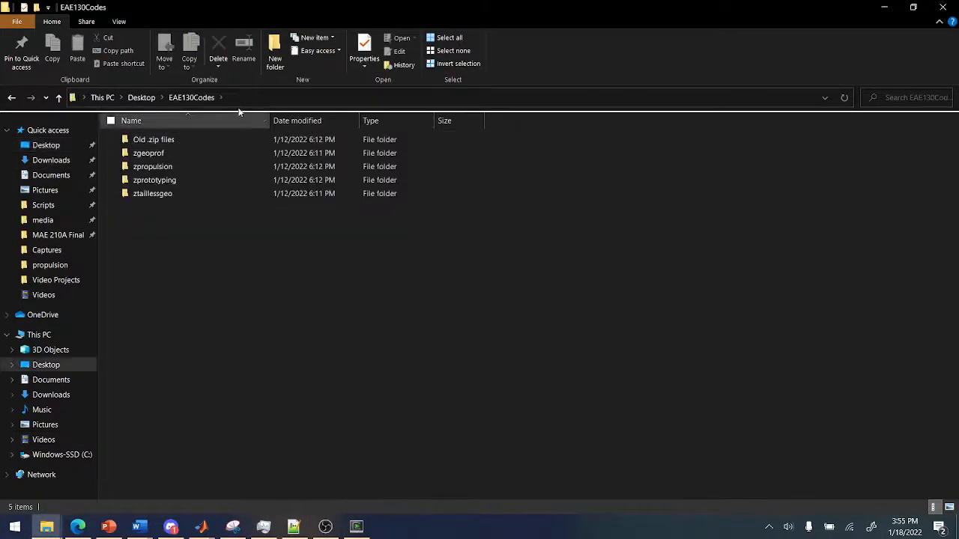
double_click(153, 166)
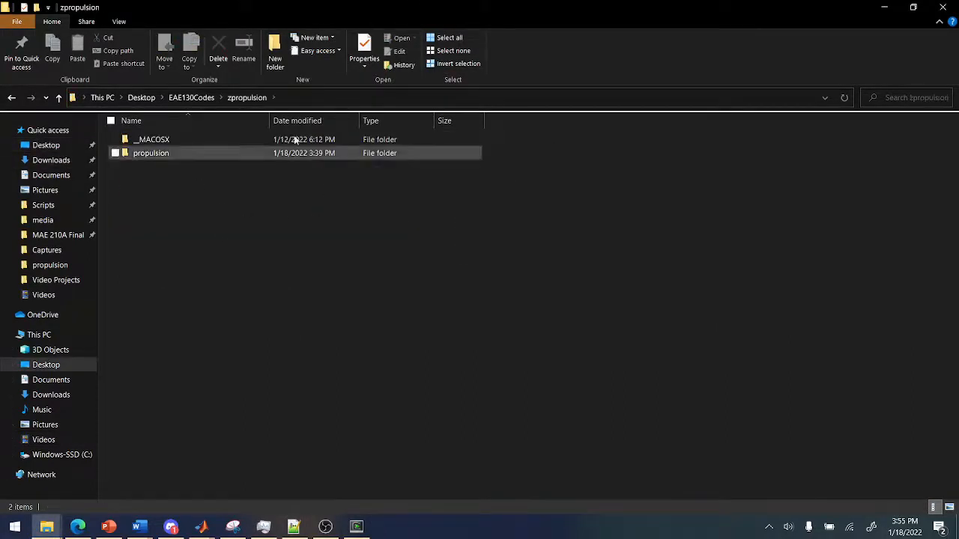
double_click(150, 152)
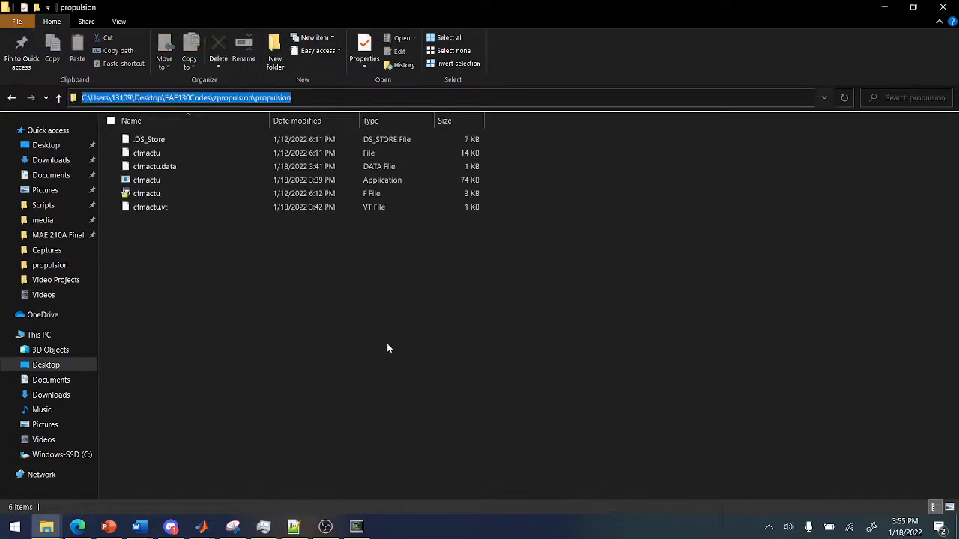
click(356, 527)
text(cd ')
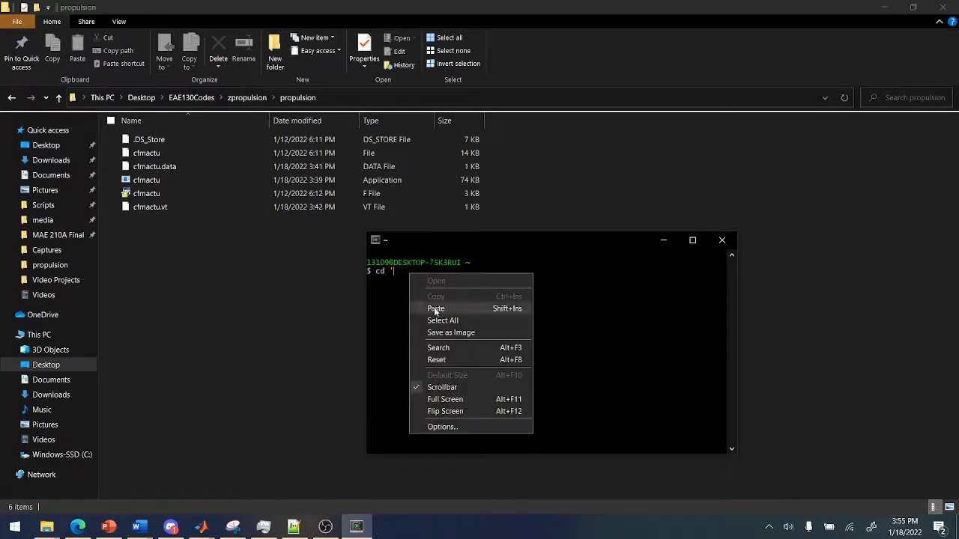
Run cd with the pasted propulsion folder path to move the terminal there
click(435, 309)
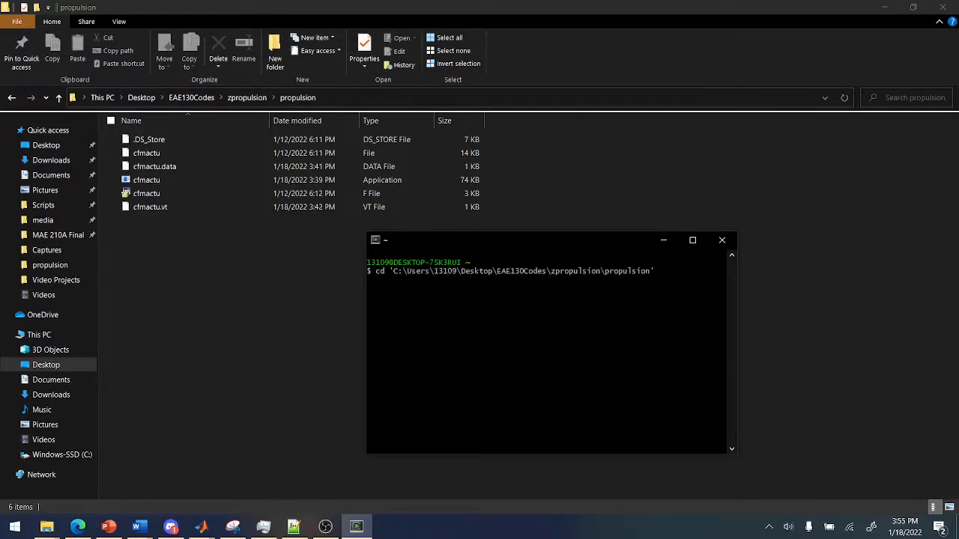
key(Return)
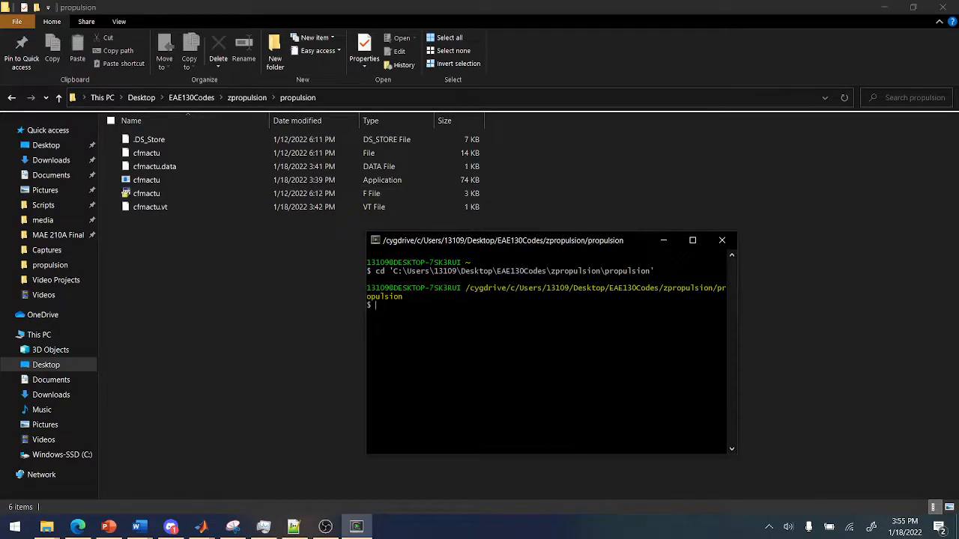
Compile with 'gfortran cfmactu.f -o cfmactu.exe'
text(gfortran)
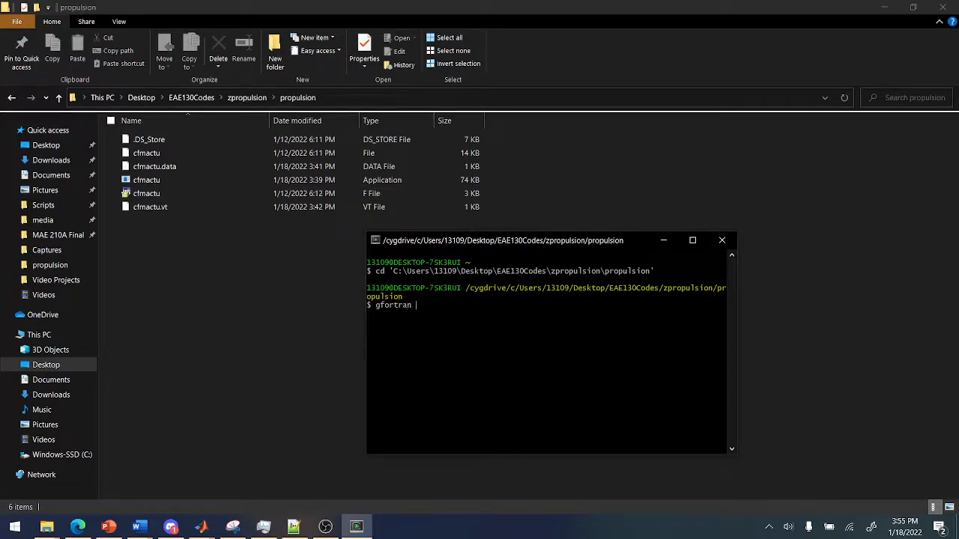
text(cfmact)
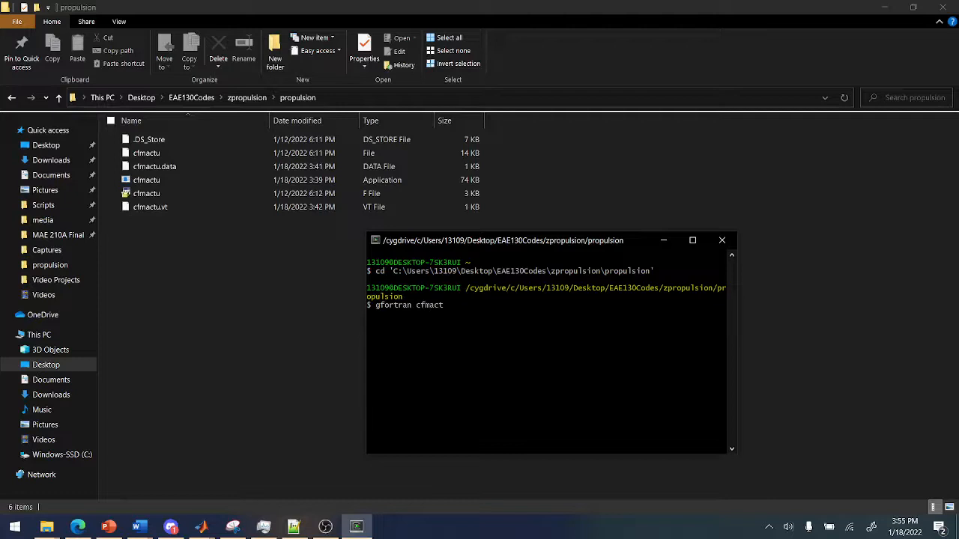
text(u.f)
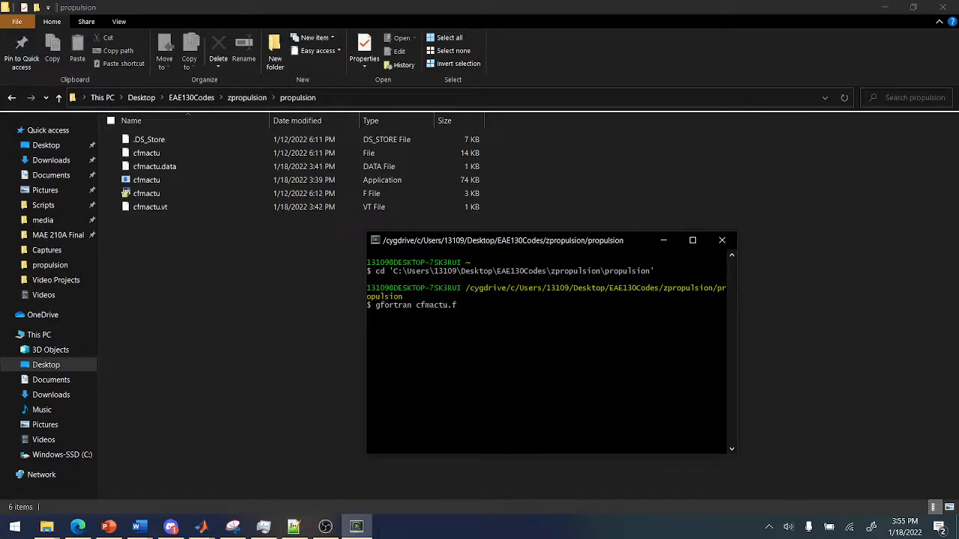
text(-o)
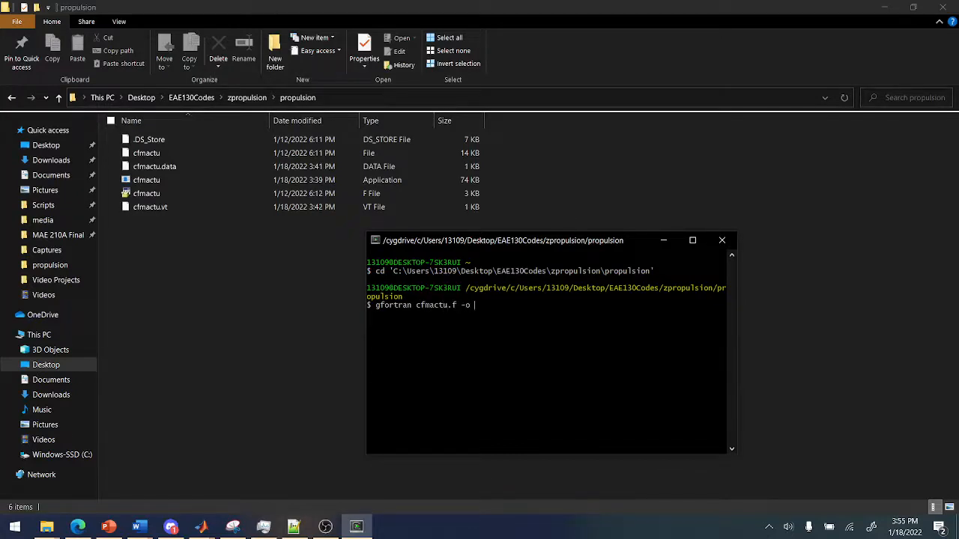
text(cfm)
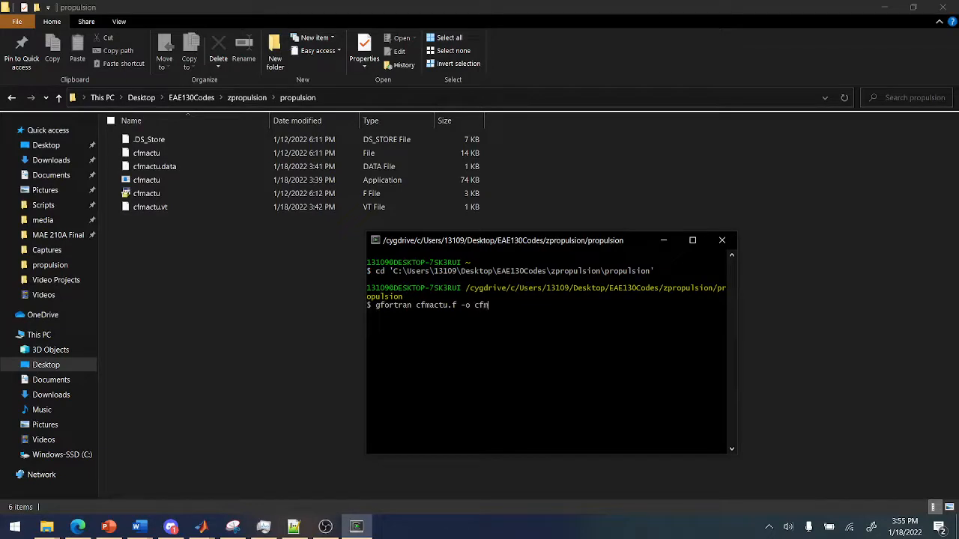
text(actu.)
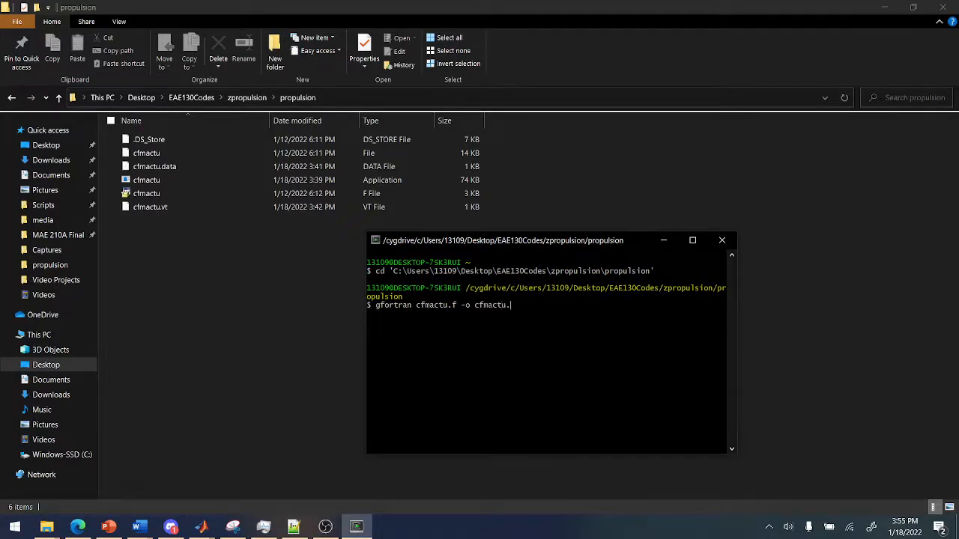
text(exe)
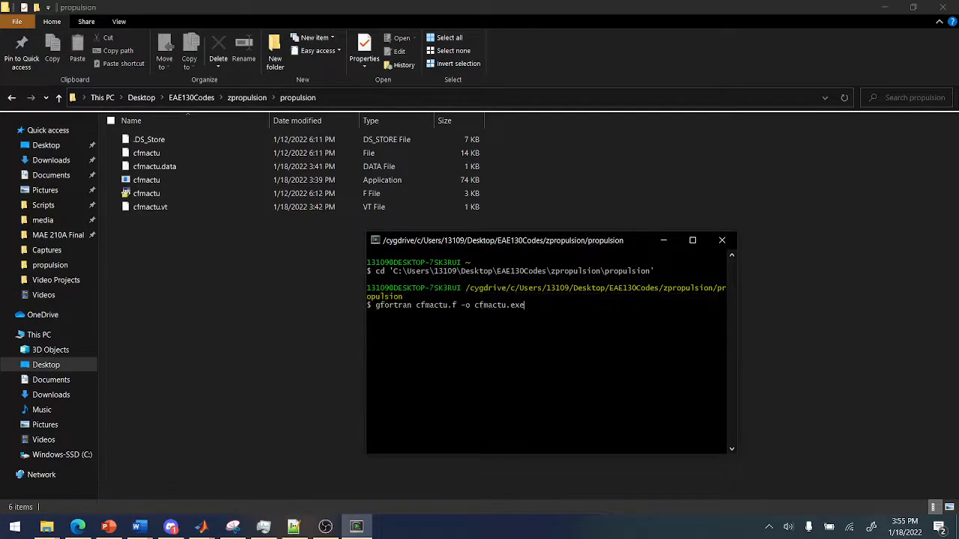
key(Return)
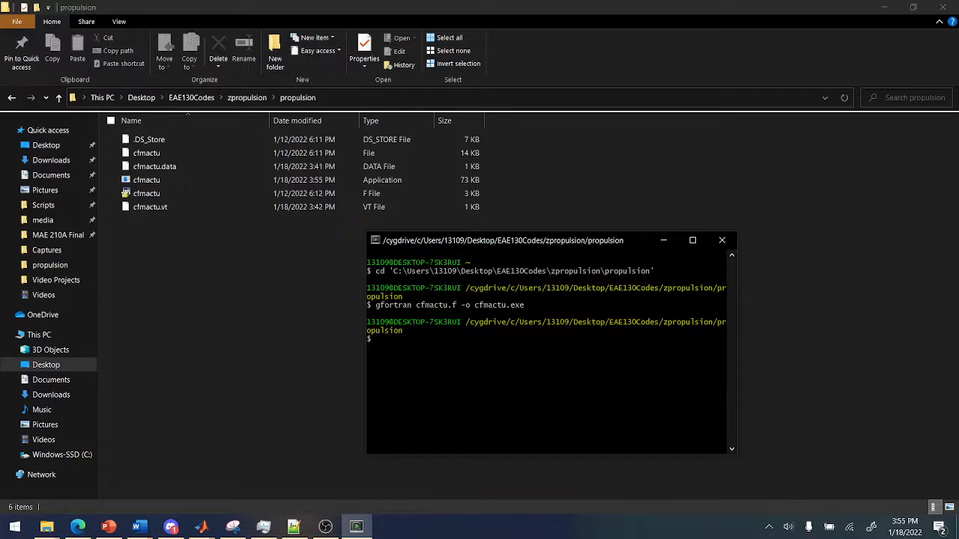
Run ./cfmactu.exe to print the 250000 N thrust and power summary
text(./cf)
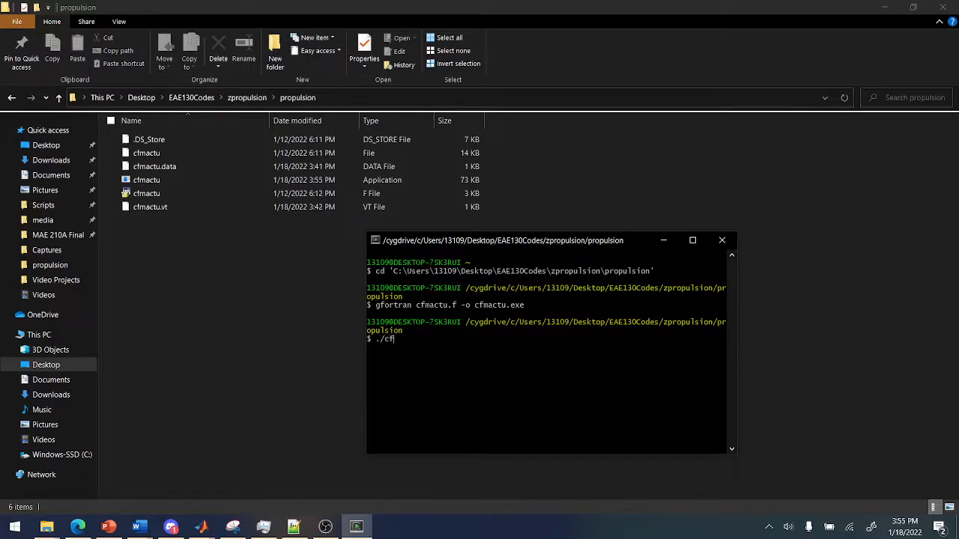
text(mactu.exe)
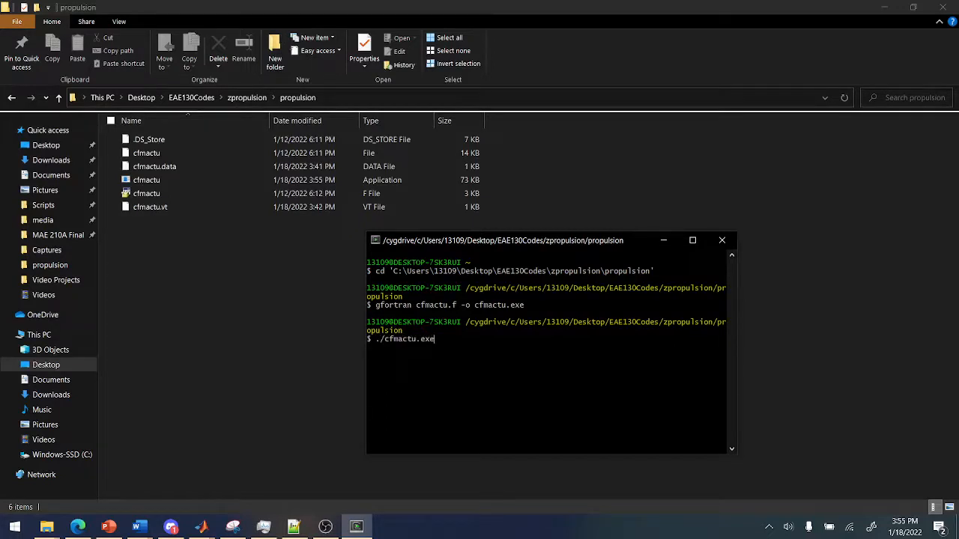
key(Return)
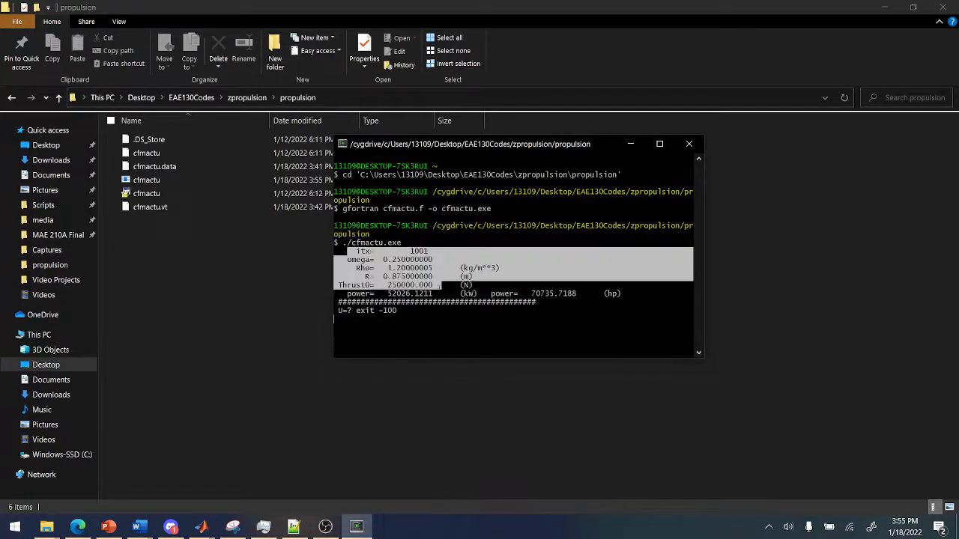
click(252, 205)
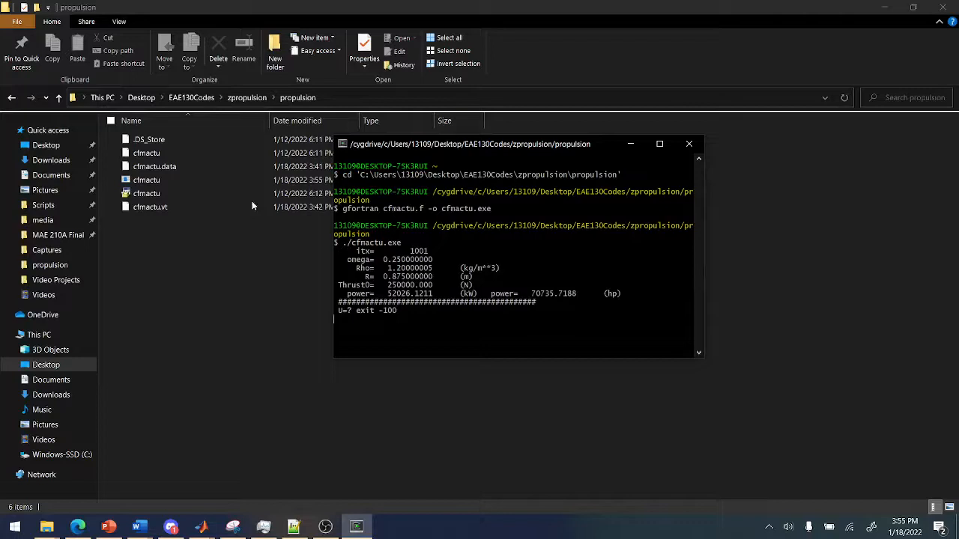
click(154, 166)
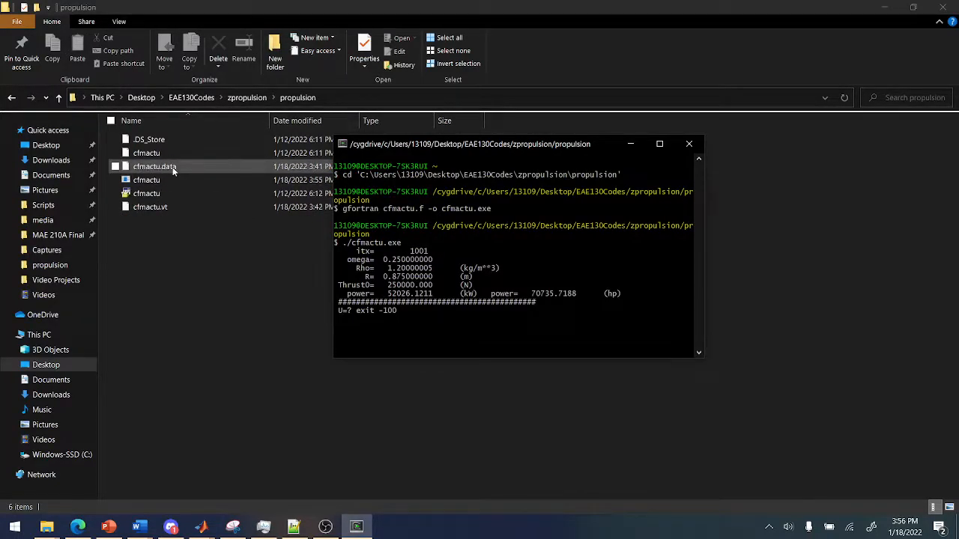
Review the omega value 0.25 in cfmactu.data and change the air density Rho from 1.2 to 1.225
double_click(155, 166)
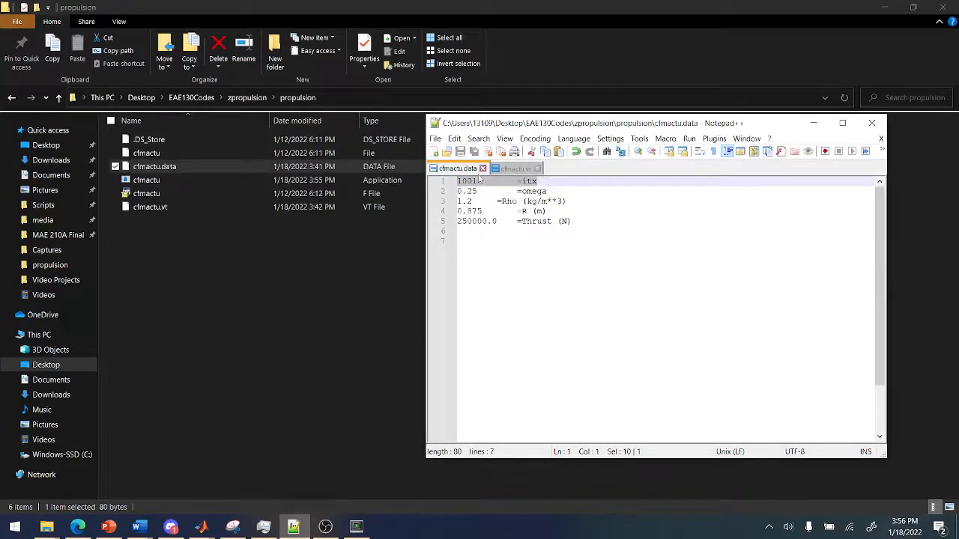
click(590, 192)
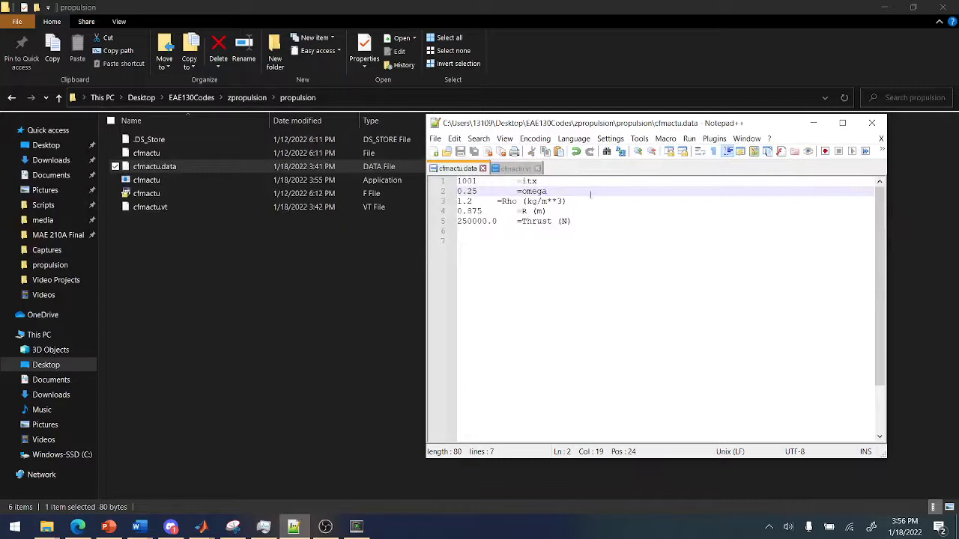
triple_click(495, 192)
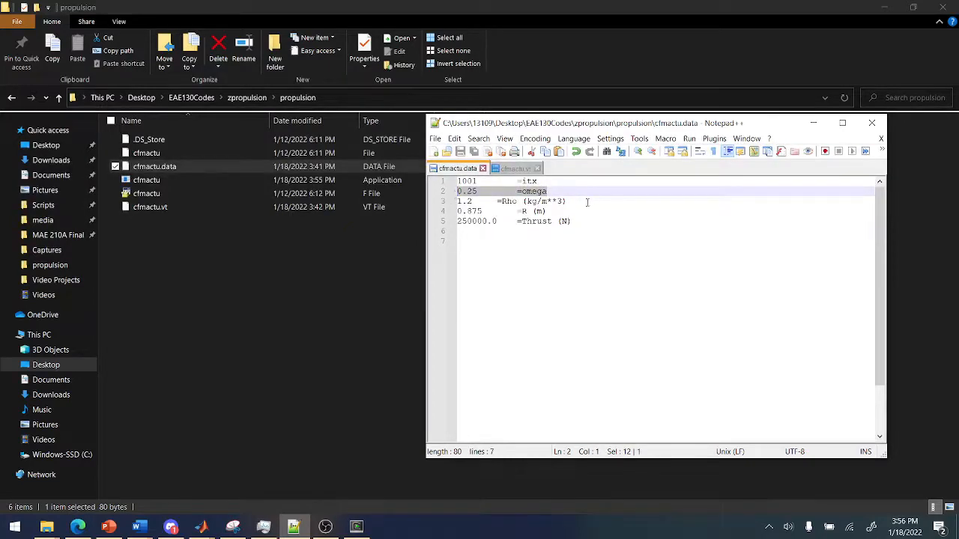
click(547, 192)
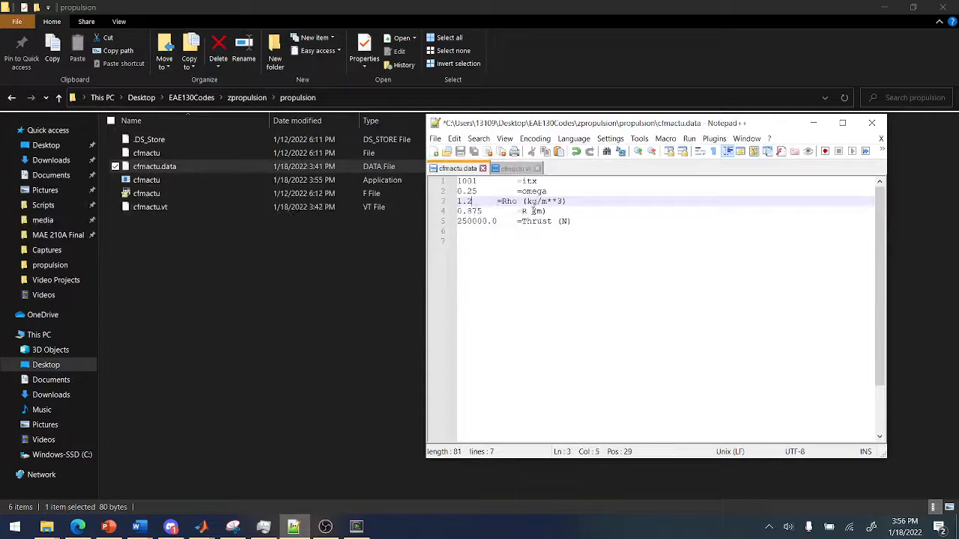
text(5)
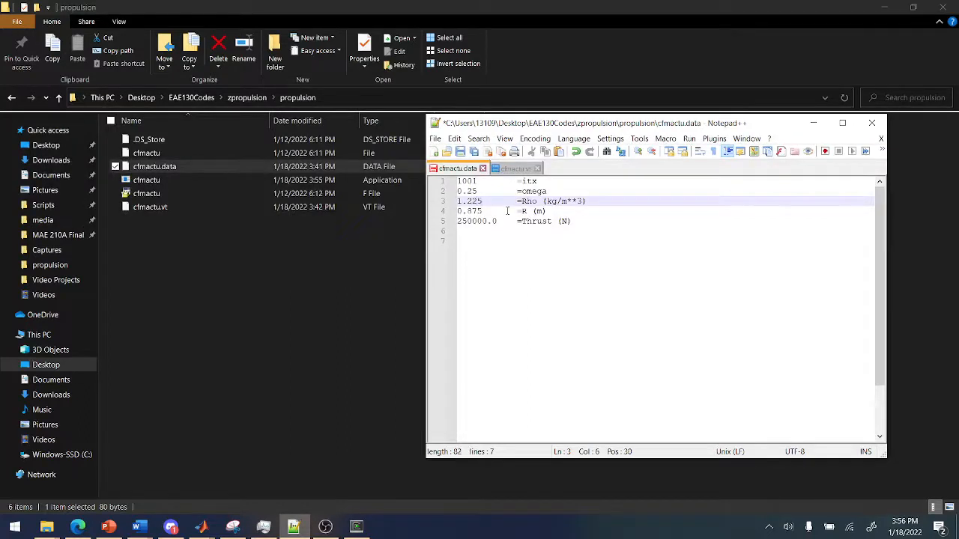
Check the radius value 0.875 and retype the thrust value on its input line
click(523, 209)
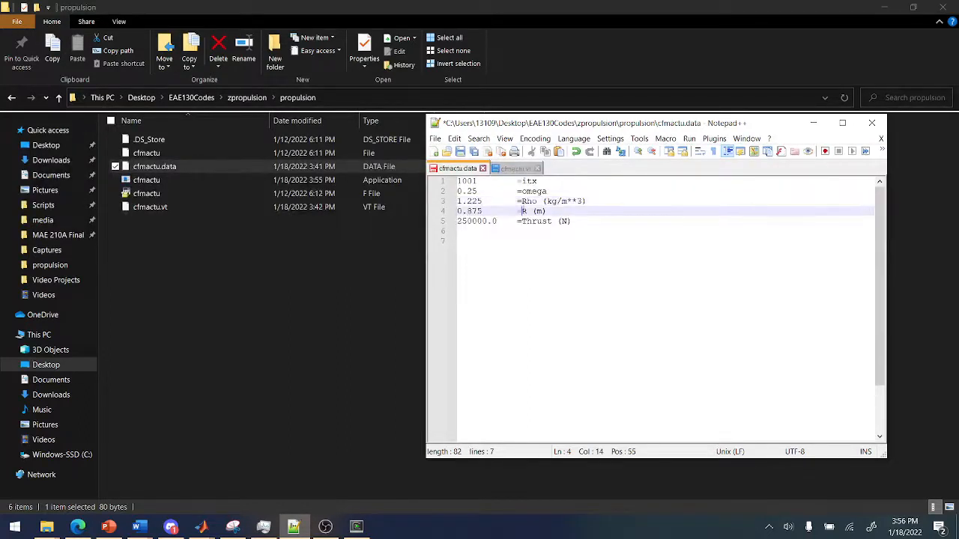
double_click(469, 210)
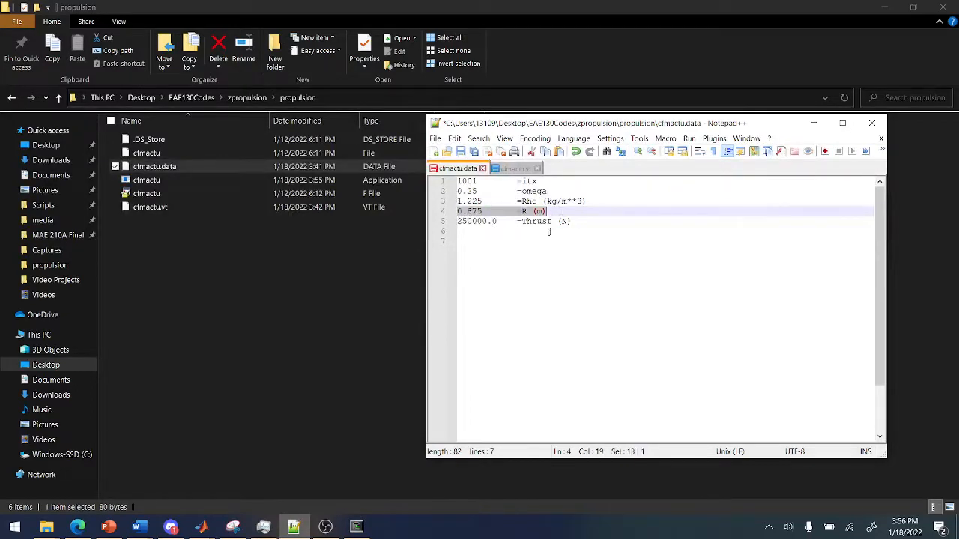
click(577, 211)
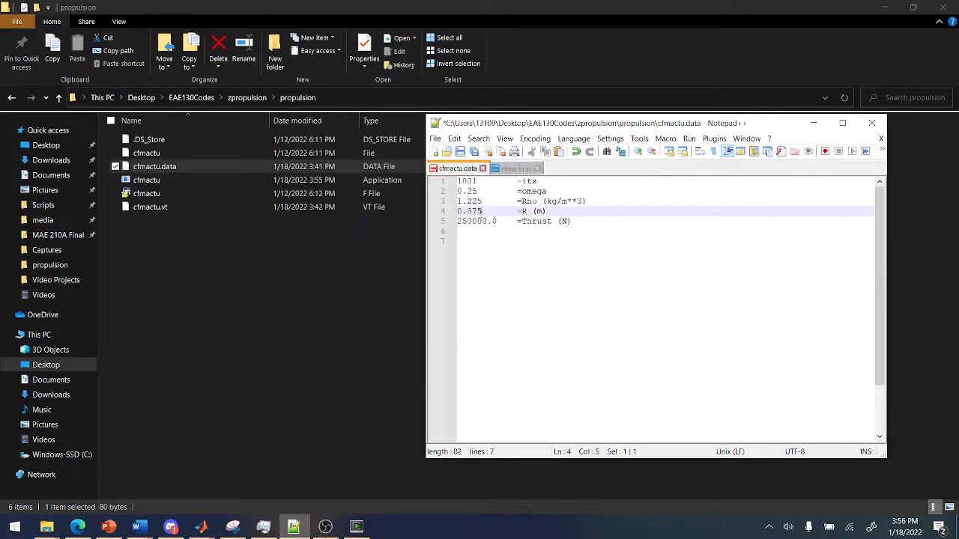
click(629, 208)
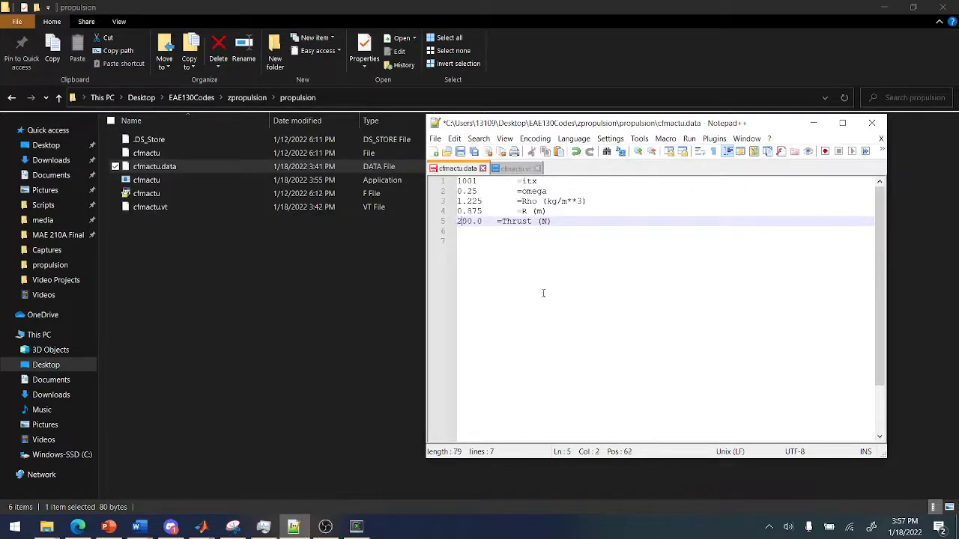
text(50)
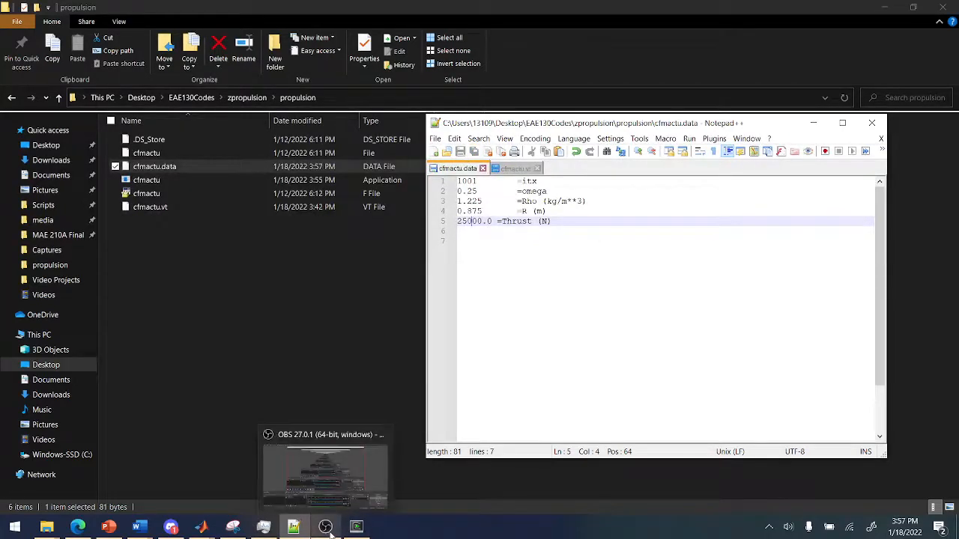
mouse_move(357, 527)
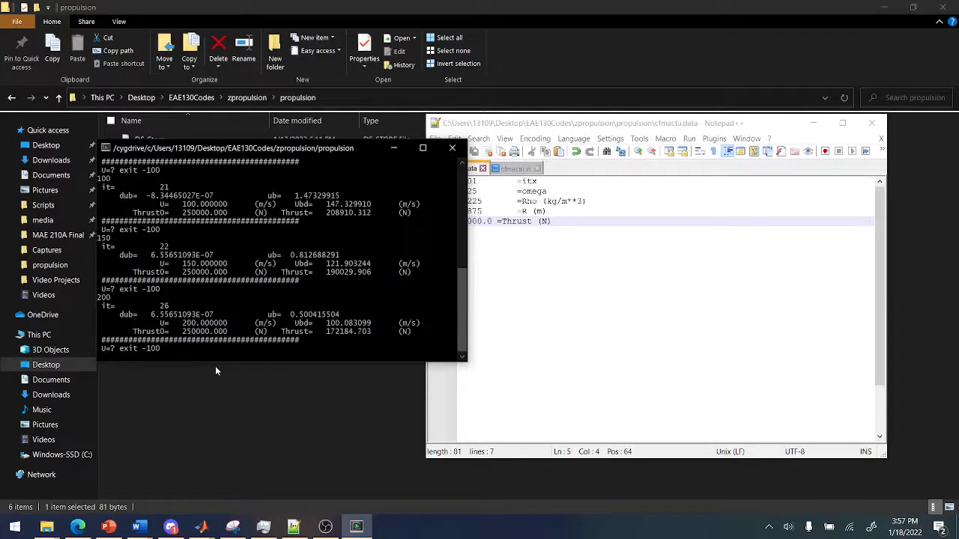
Enter velocity 250 at the U=? prompt, then -100 to exit the thrust calculation
text(250)
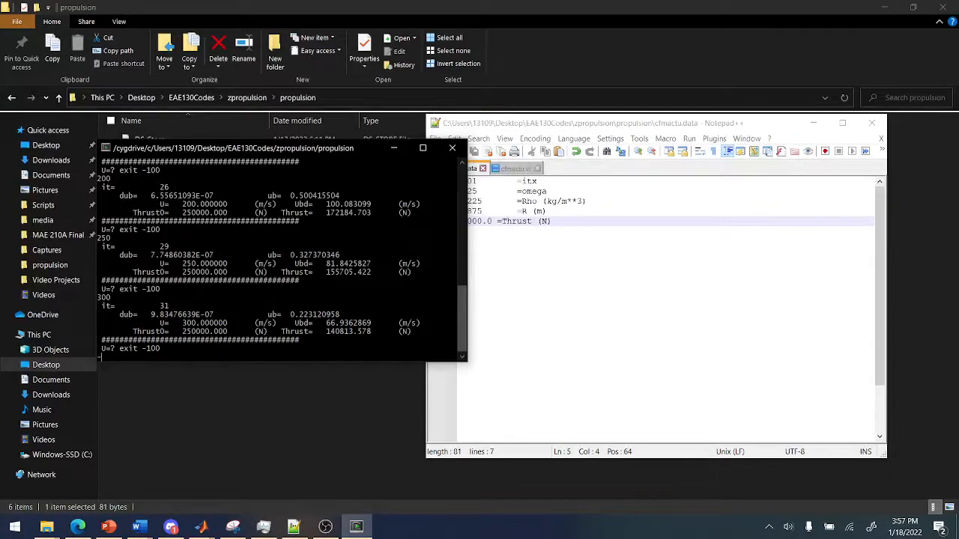
text(-100)
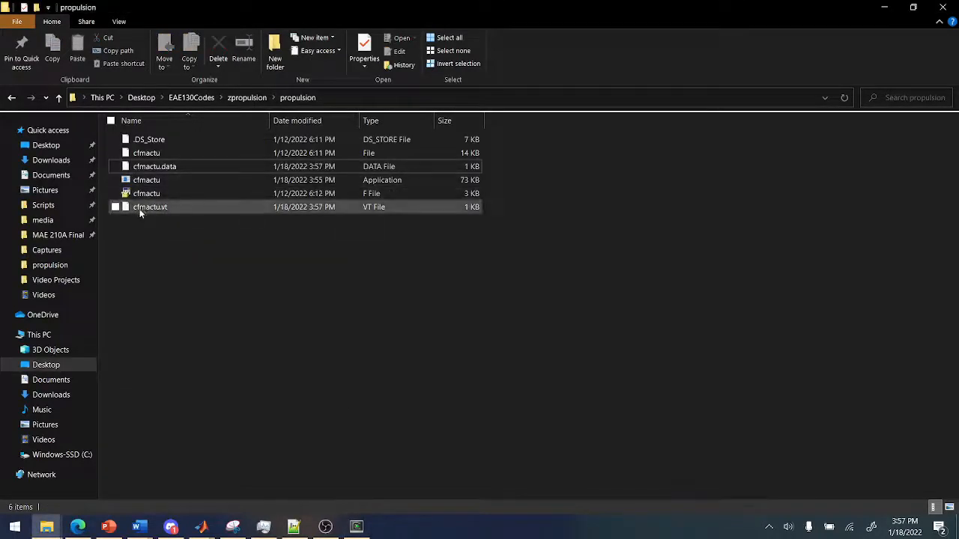
Load the updated cfmactu.vt results in Notepad++, reloading to show thrust up to 140813.578
right_click(149, 206)
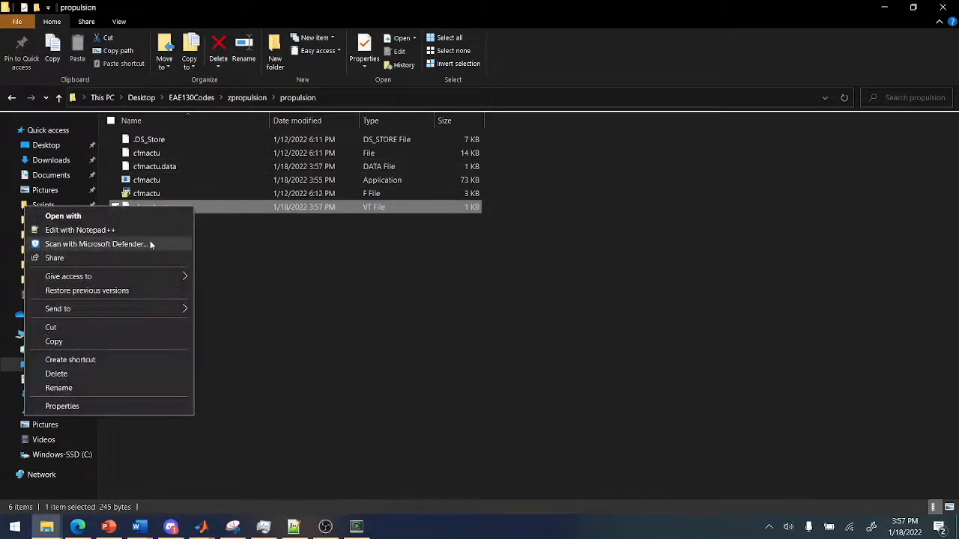
click(81, 230)
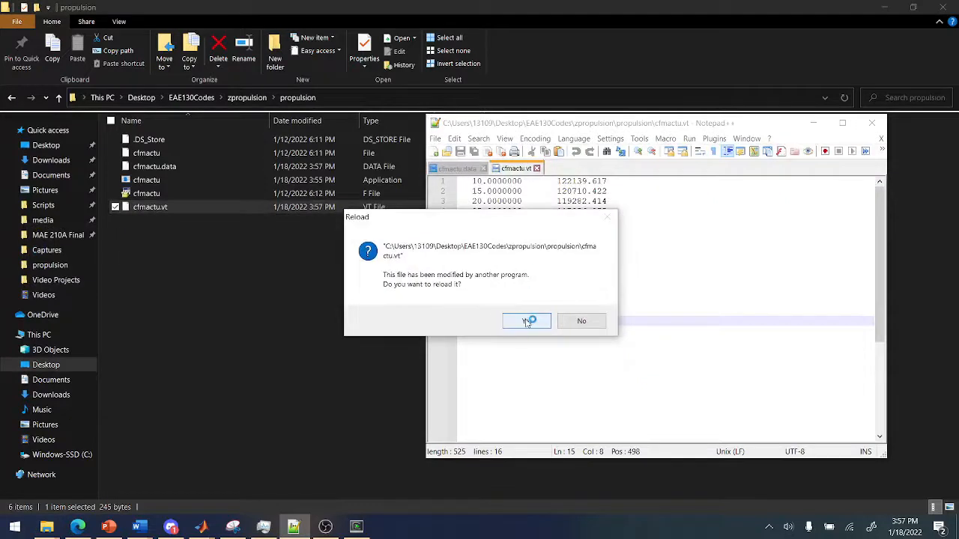
click(525, 321)
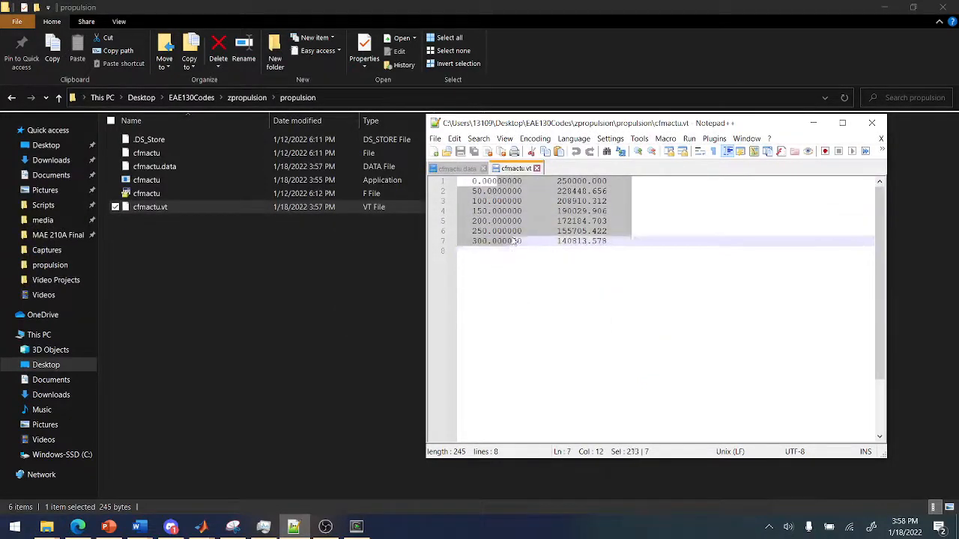
click(620, 240)
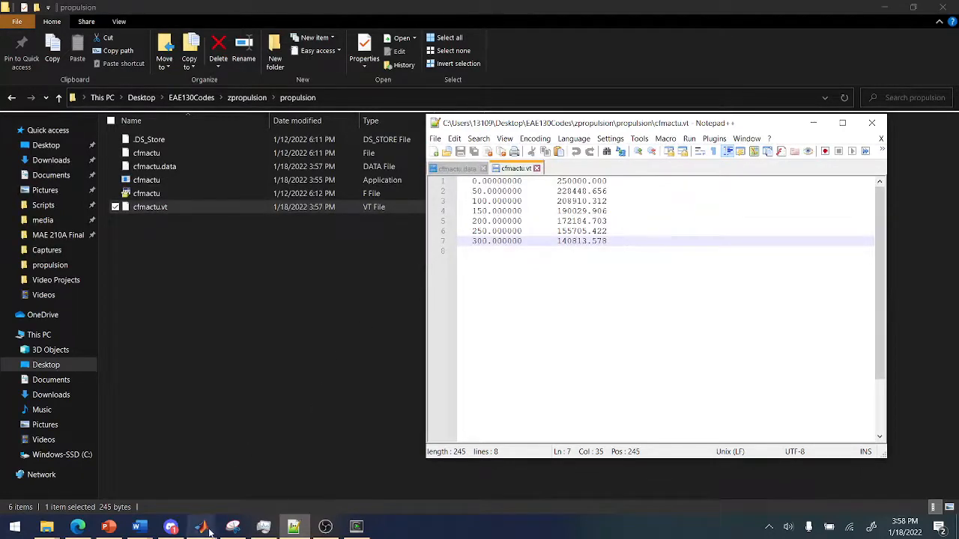
click(201, 528)
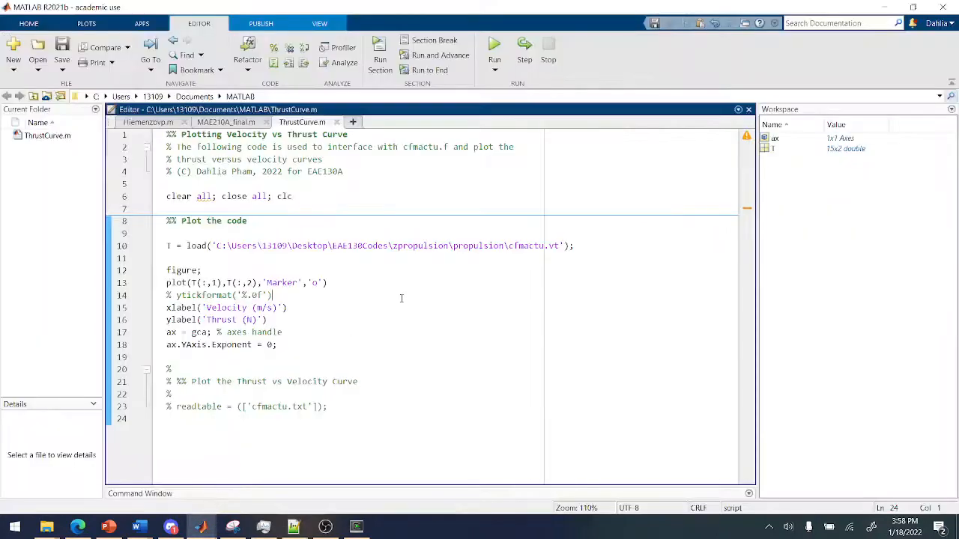
click(275, 293)
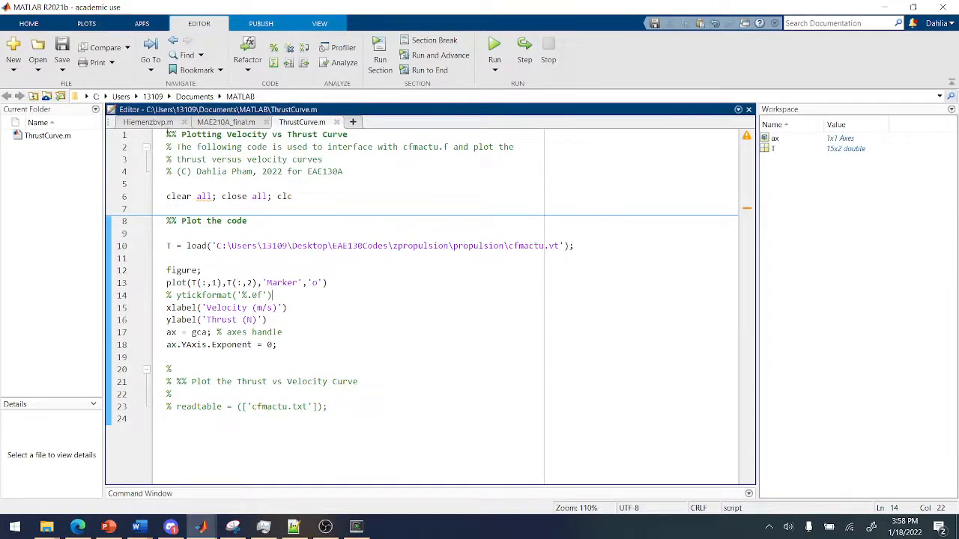
click(333, 196)
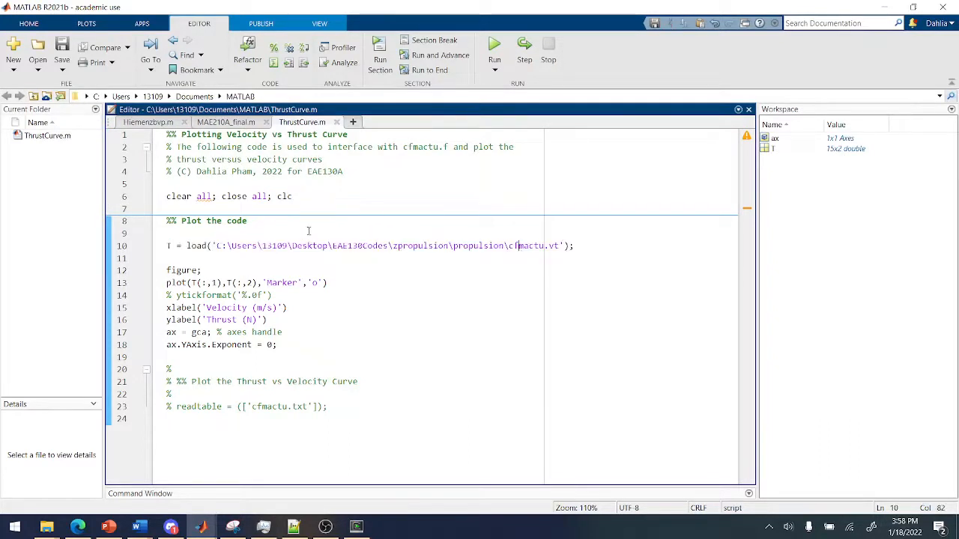
double_click(390, 245)
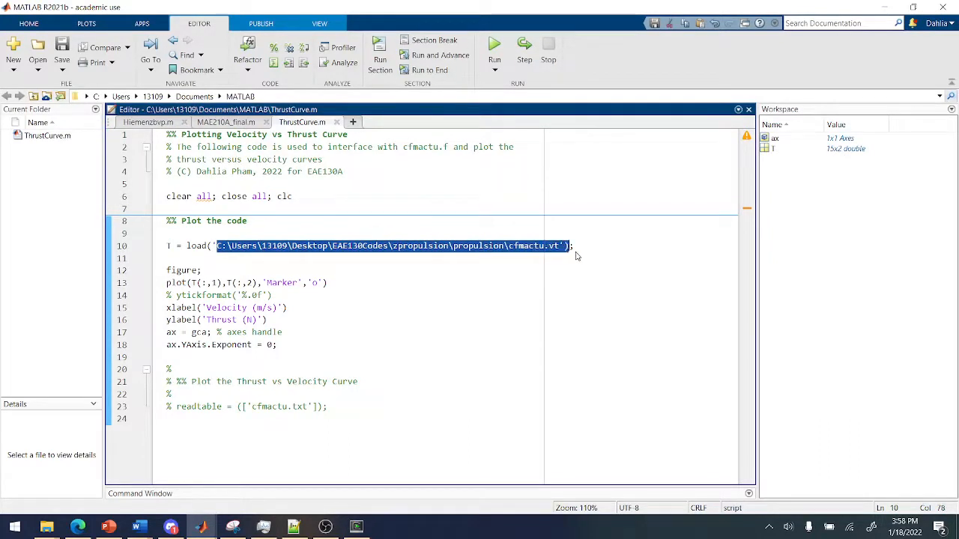
click(159, 282)
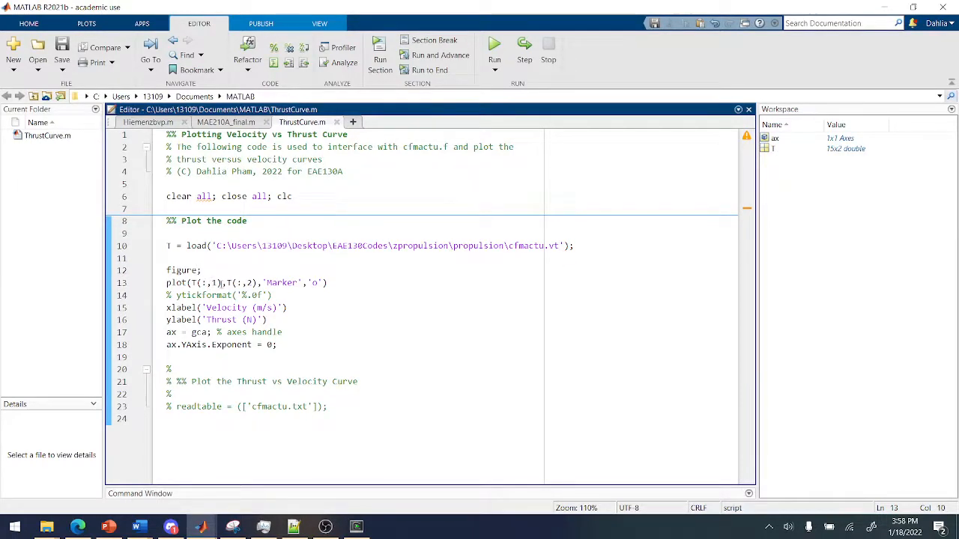
double_click(204, 282)
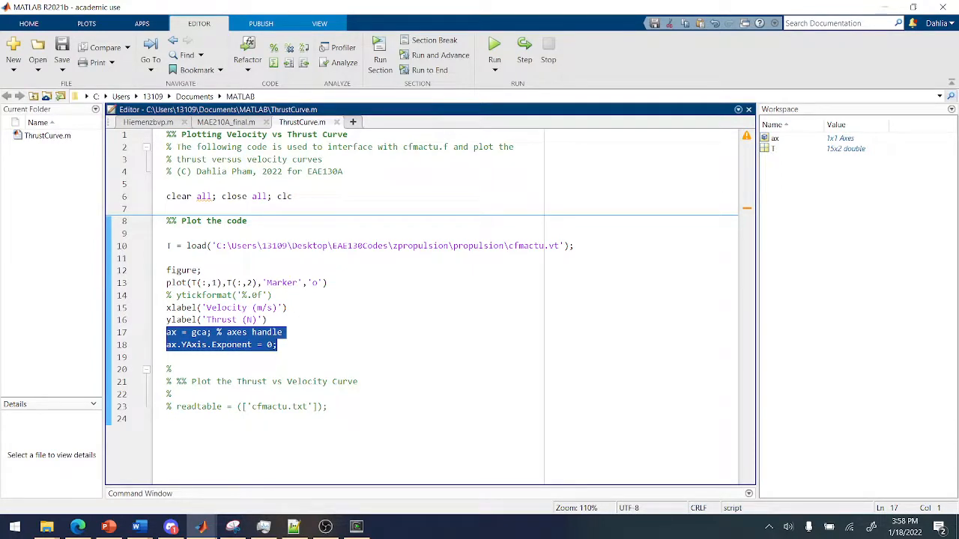
click(288, 351)
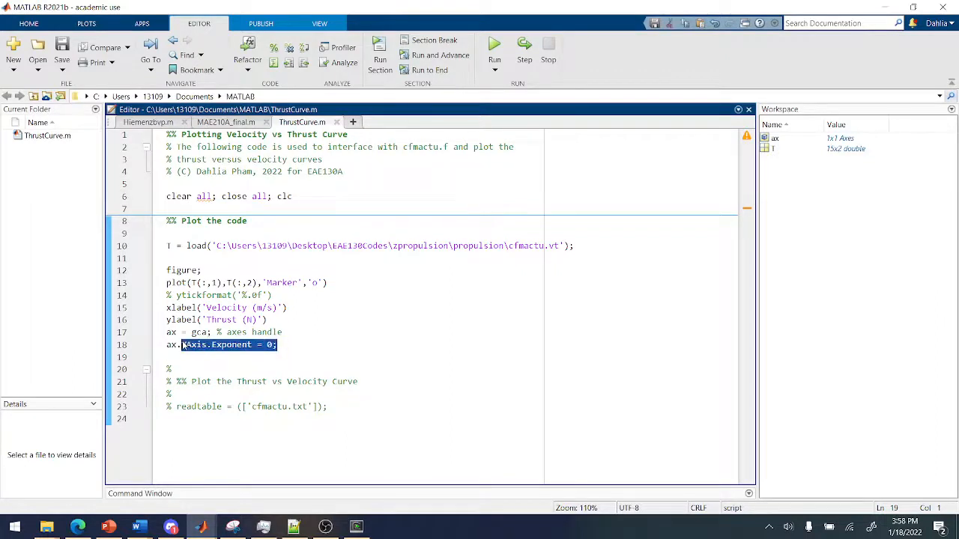
click(495, 44)
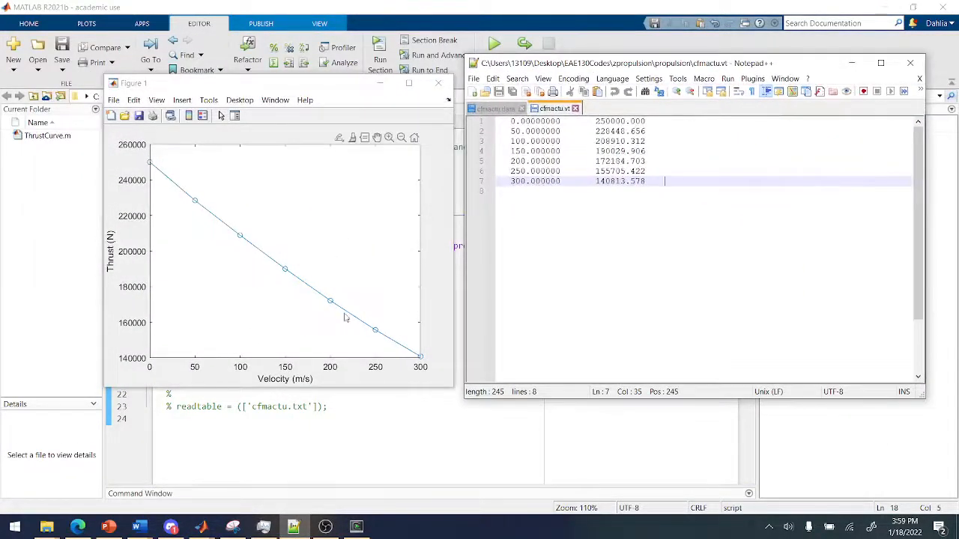
mouse_move(327, 356)
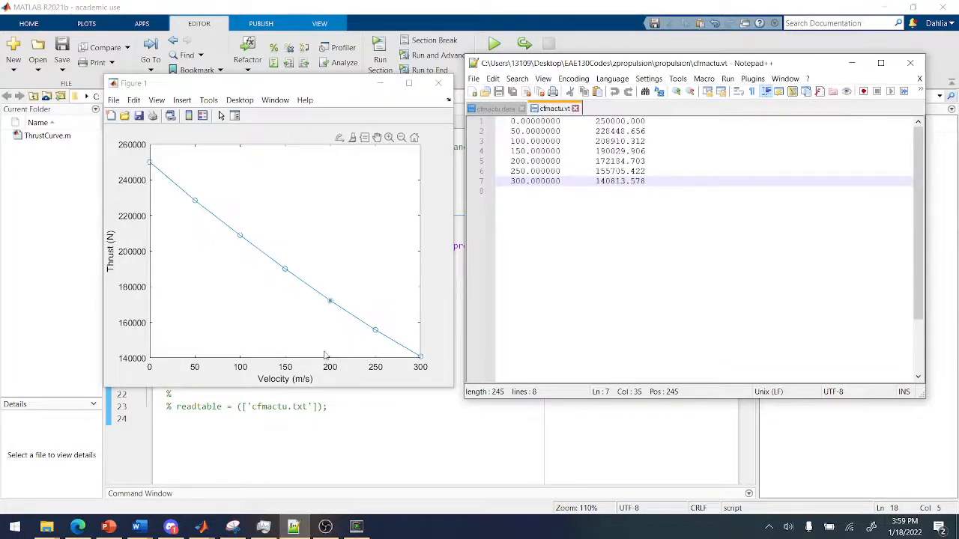